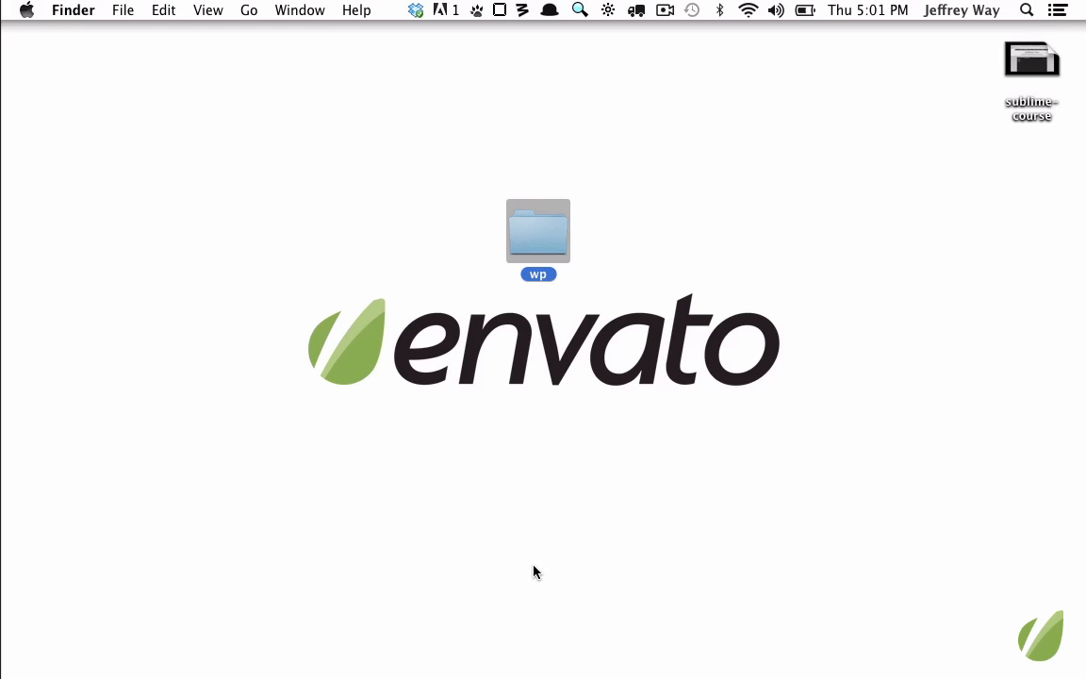
mouse_move(552, 237)
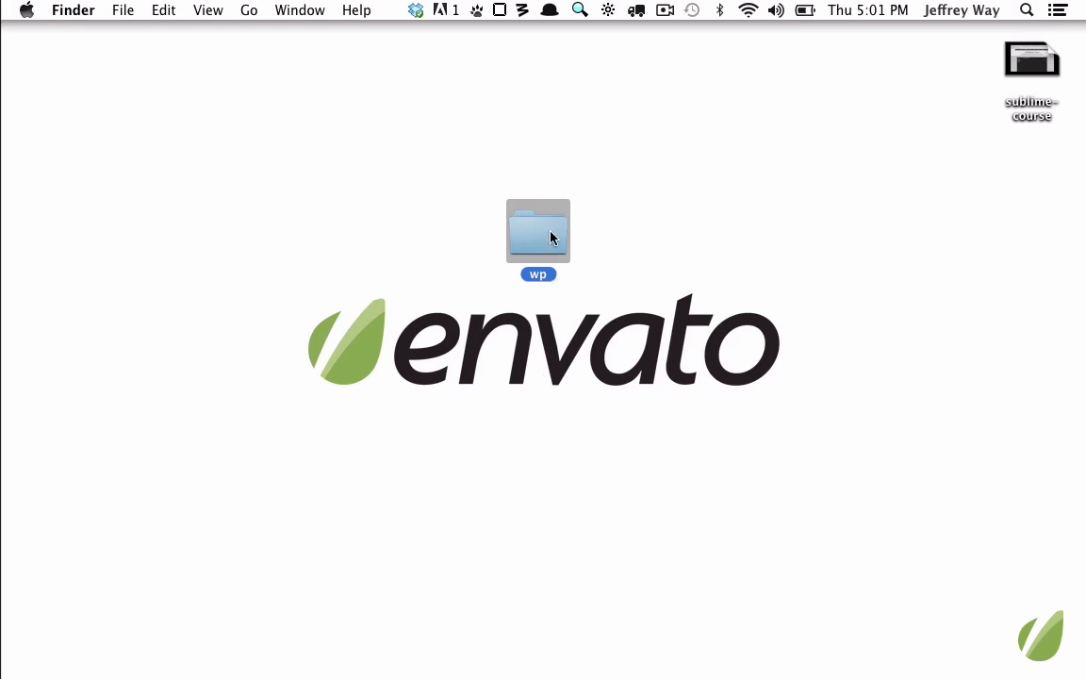
Step: Open the wp folder in Sublime Text and browse wp-load.php, wp-login.php and themes
double_click(538, 231)
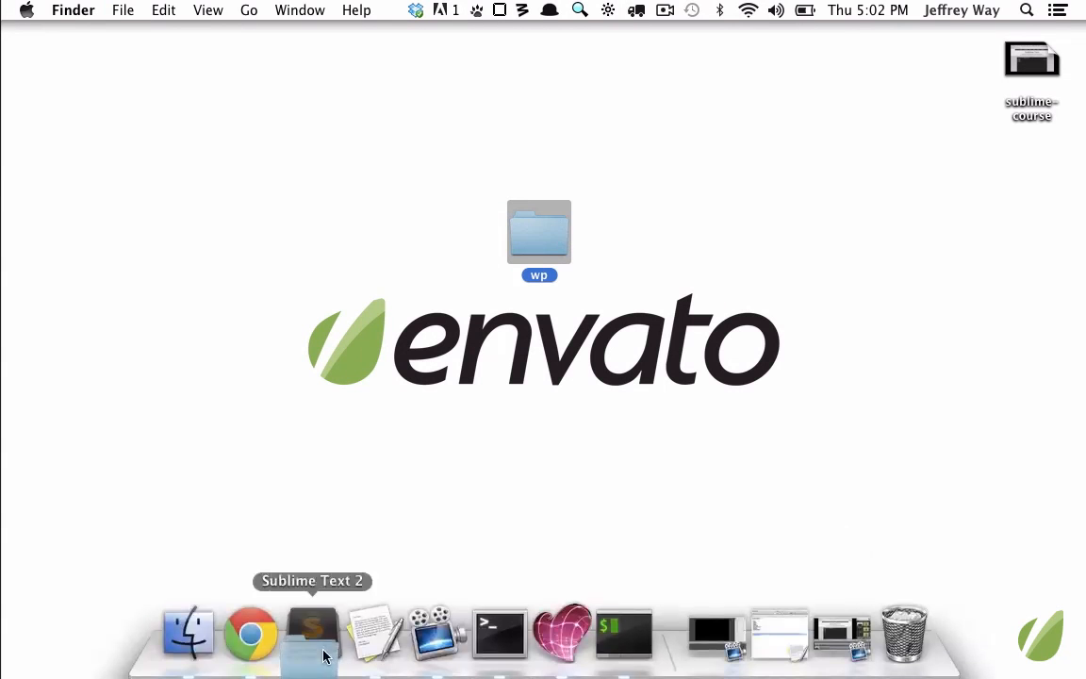
left_click(311, 632)
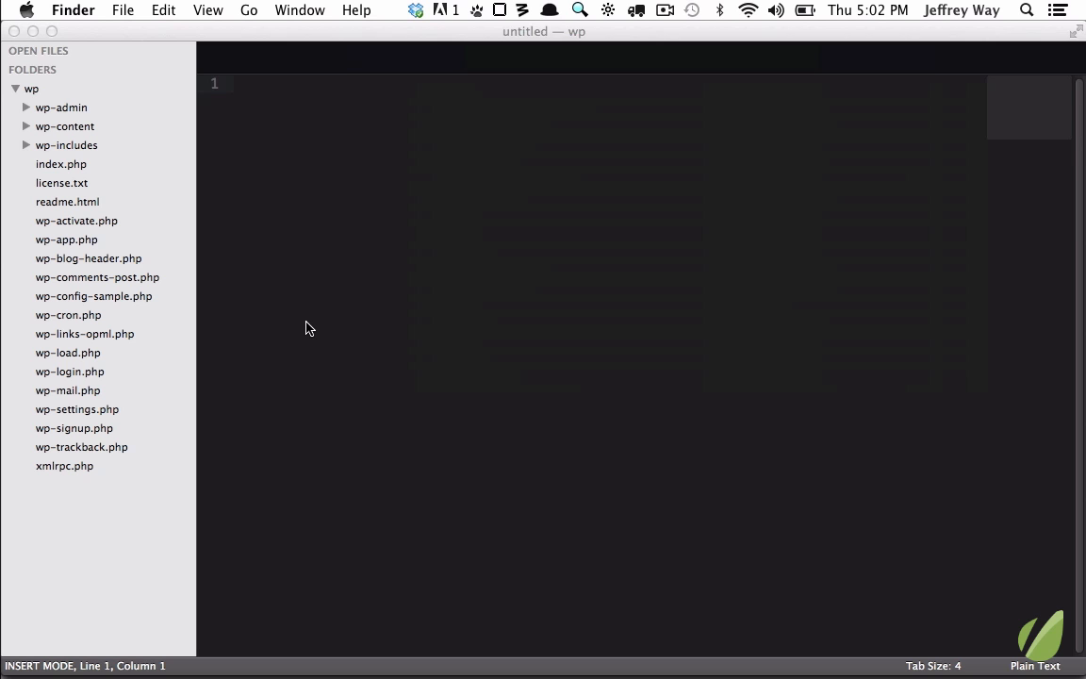
mouse_move(57, 139)
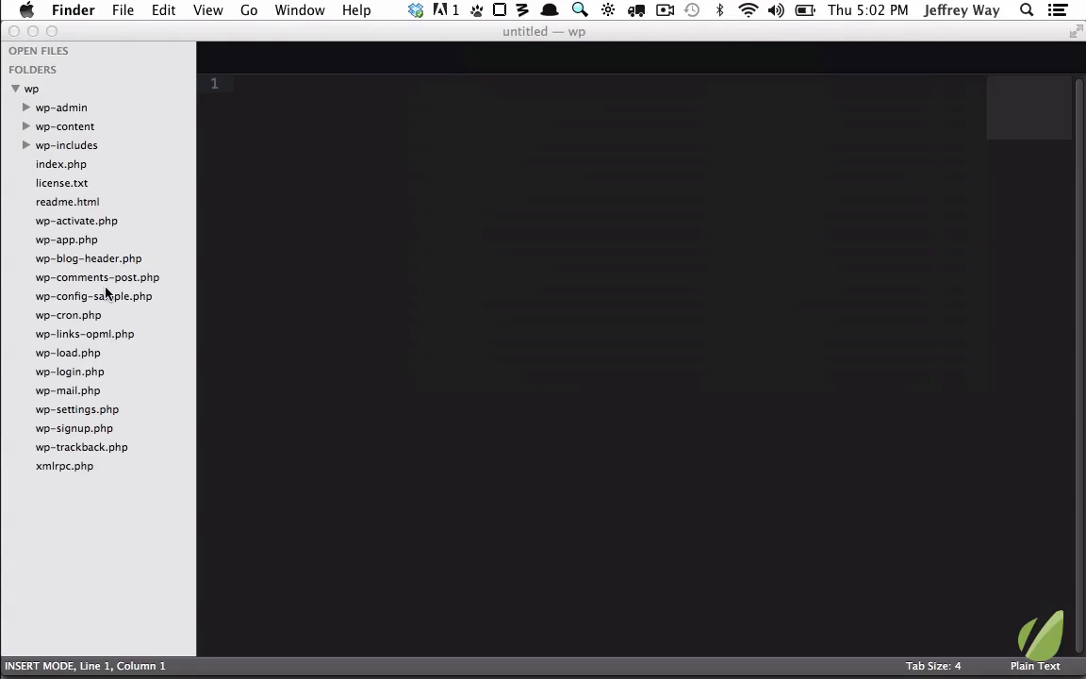
left_click(67, 353)
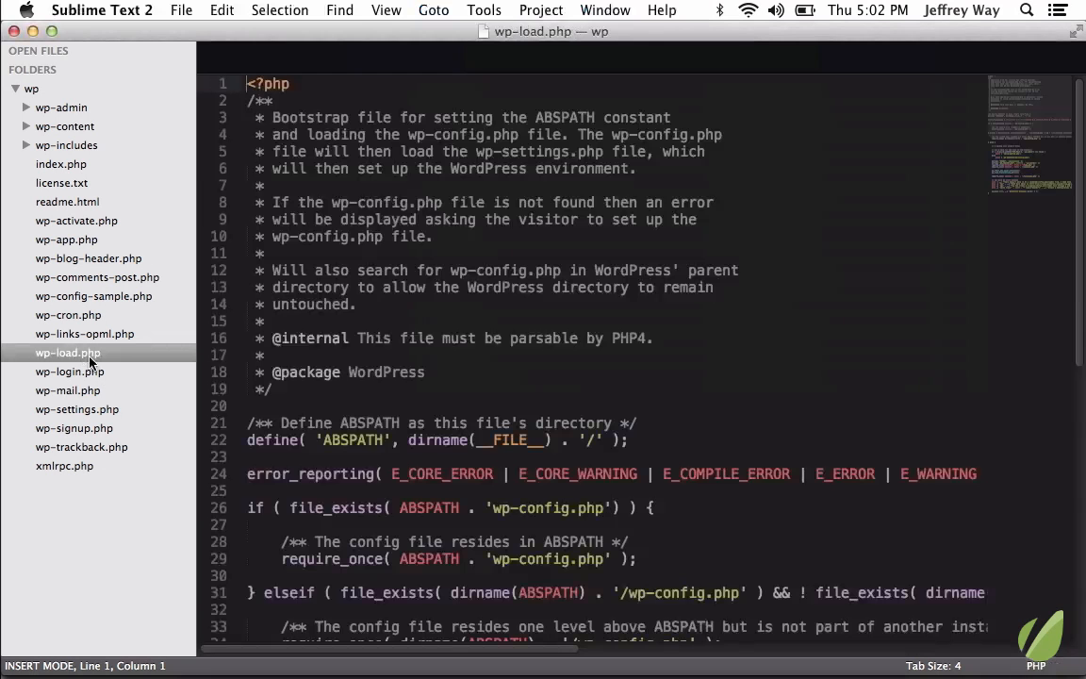
left_click(69, 371)
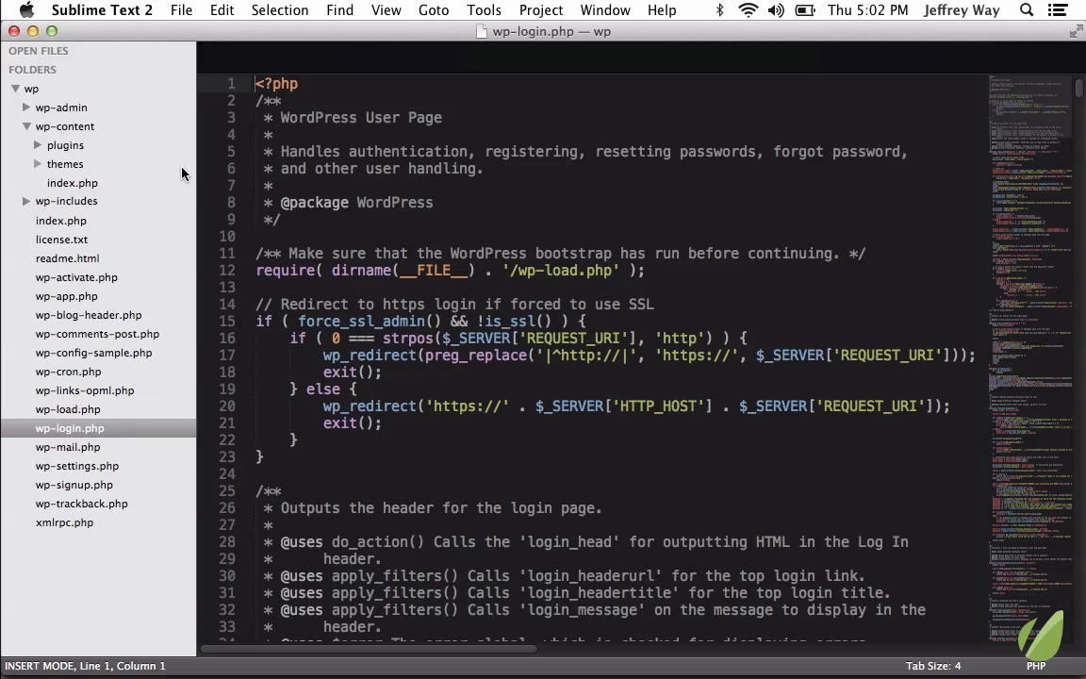
left_click(64, 163)
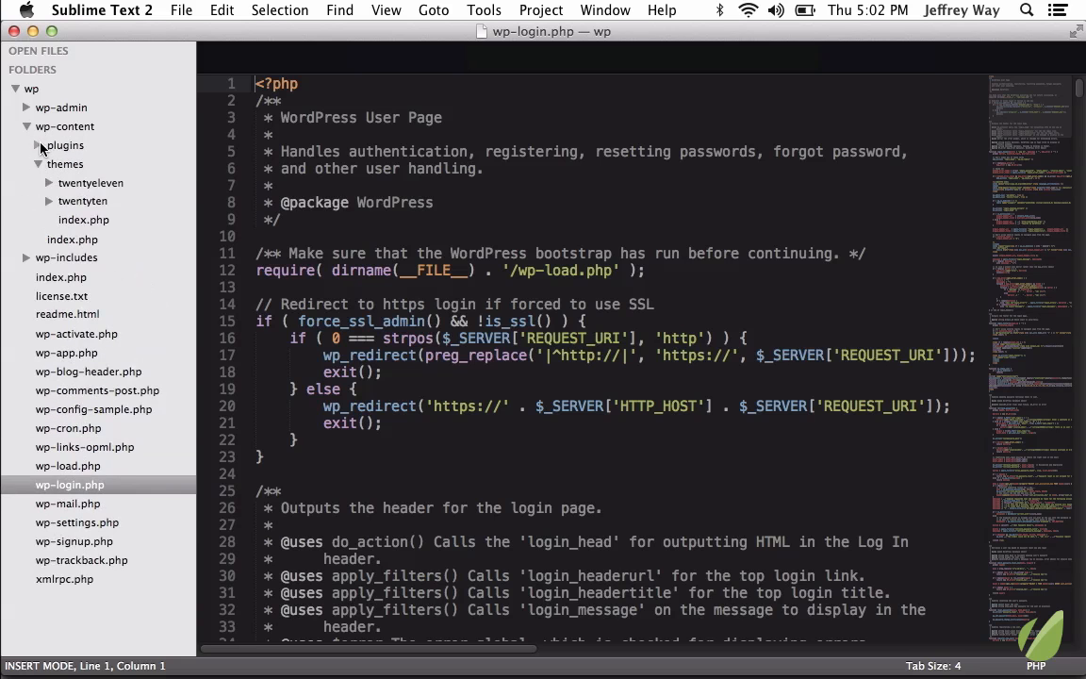
left_click(37, 145)
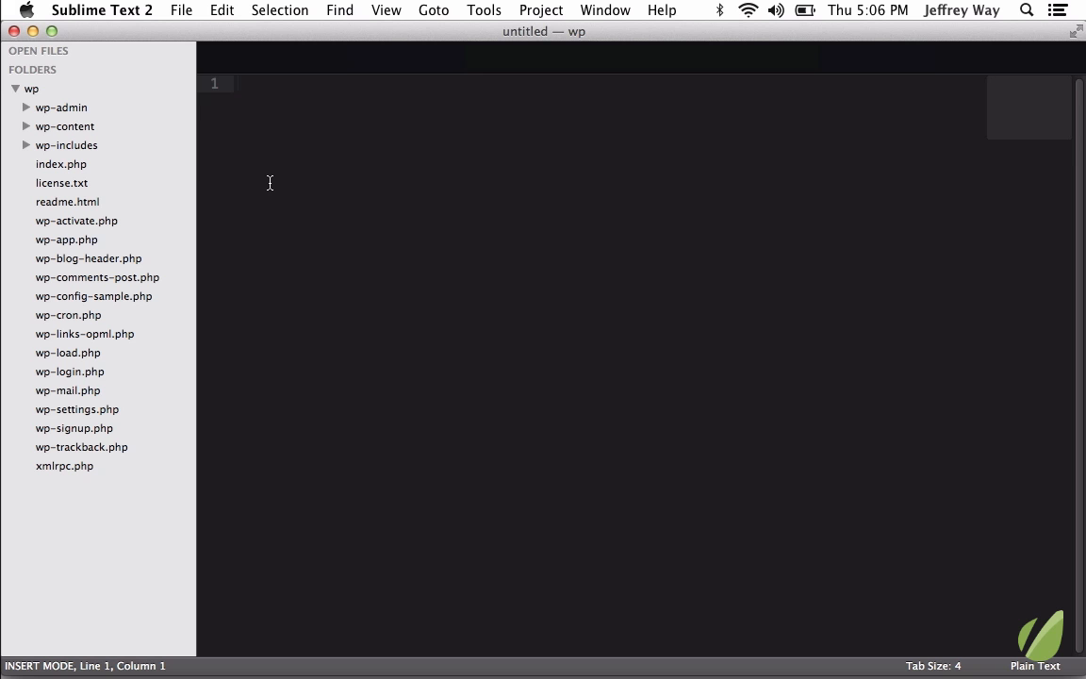
mouse_move(535, 12)
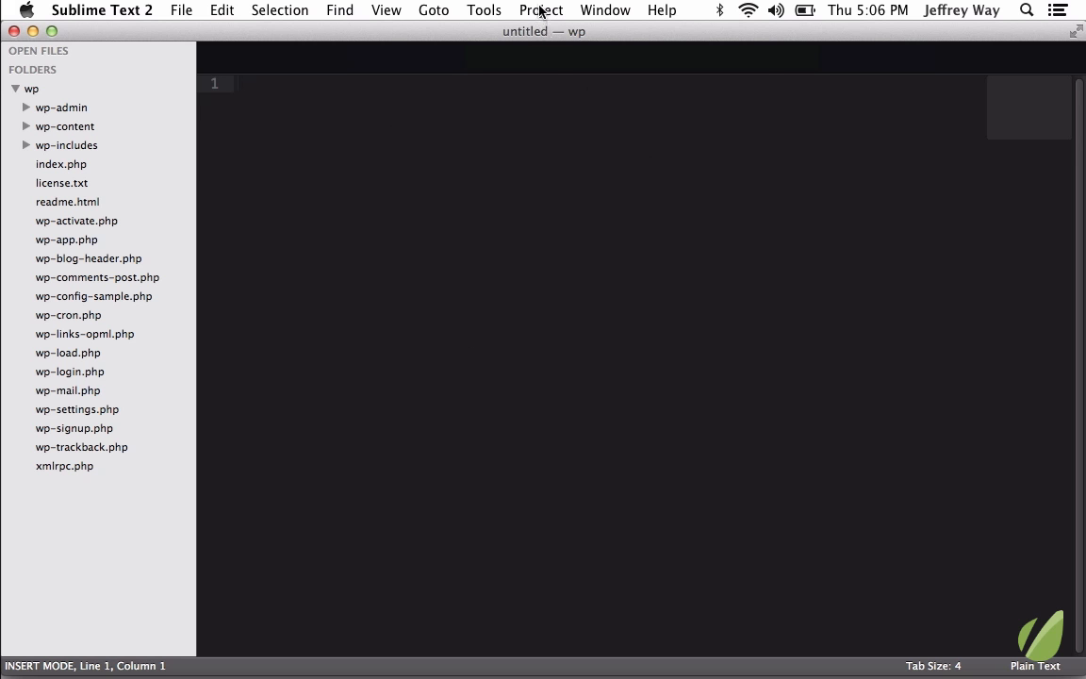
Step: Save the project via Project > Save Project As as my-theme.sublime-project inside wp
left_click(538, 11)
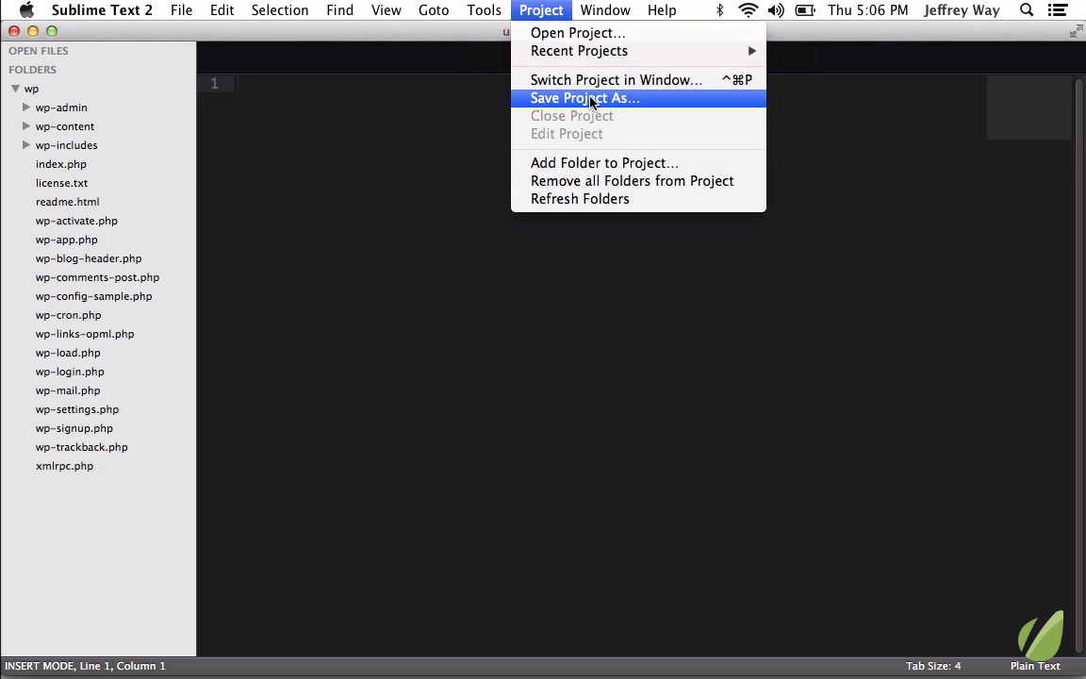
left_click(584, 98)
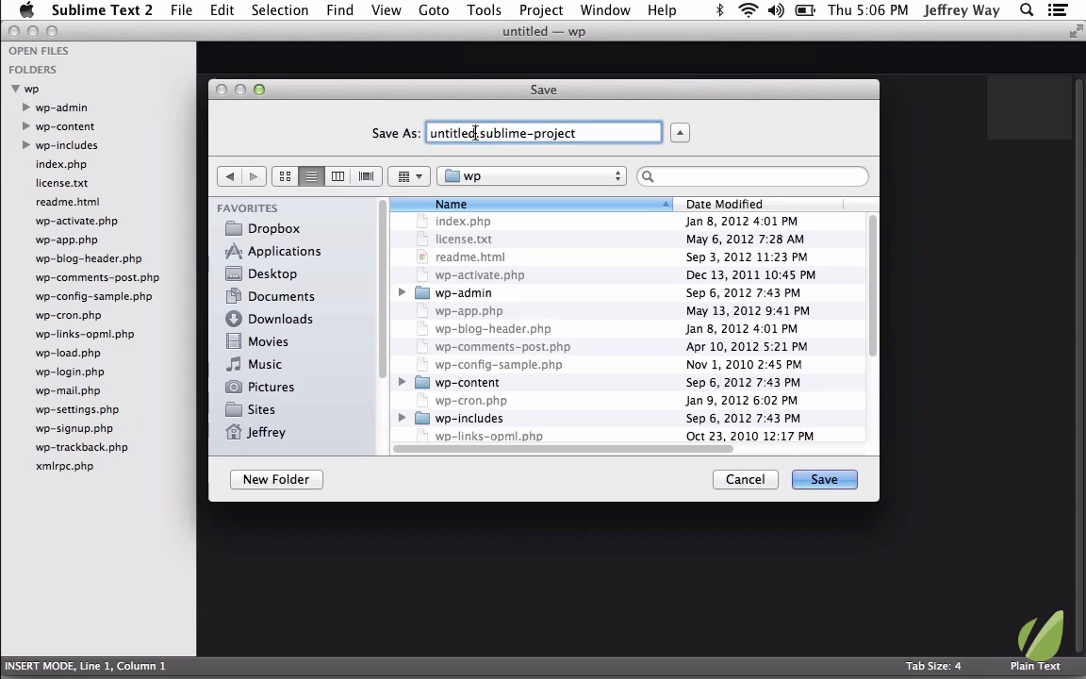
type("my-the")
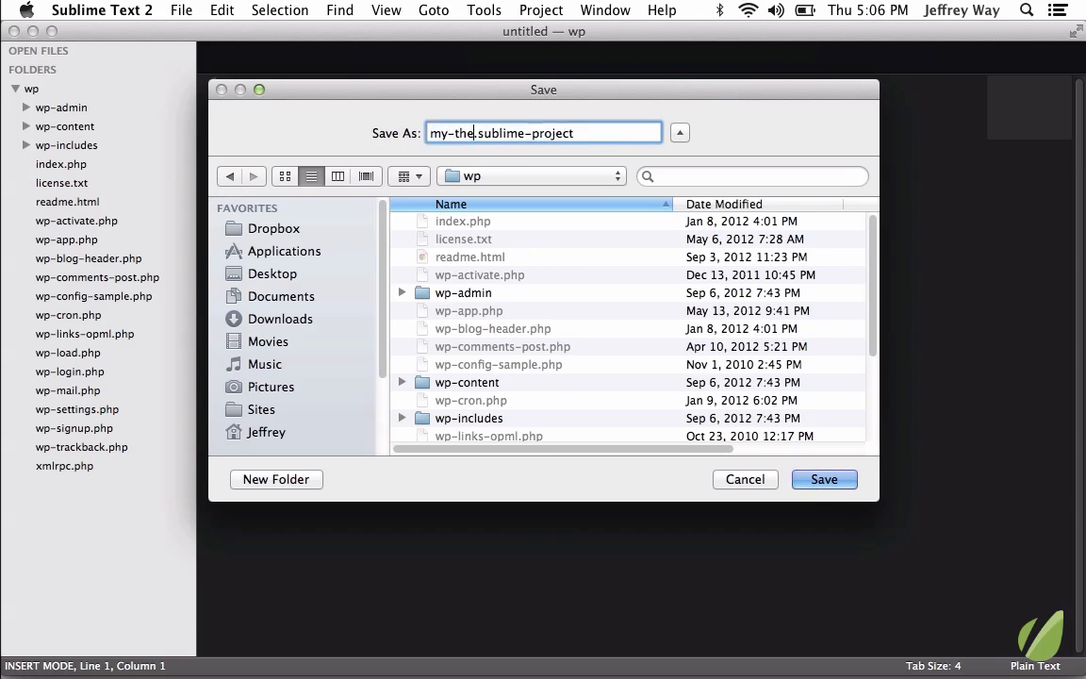
left_click(824, 479)
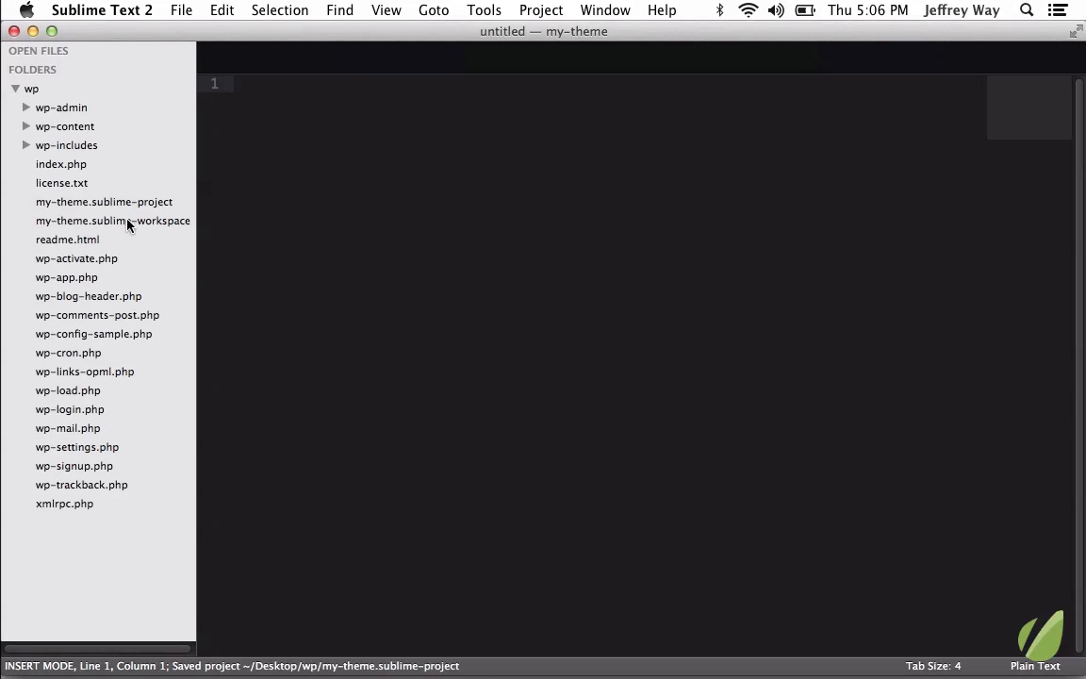
mouse_move(173, 230)
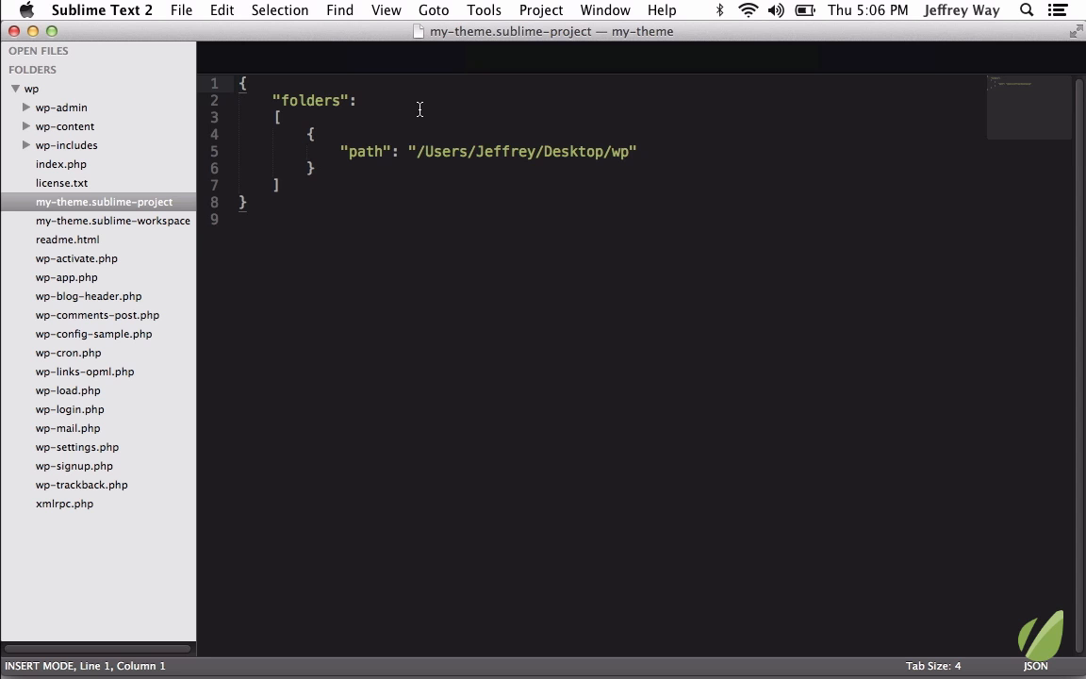
mouse_move(428, 151)
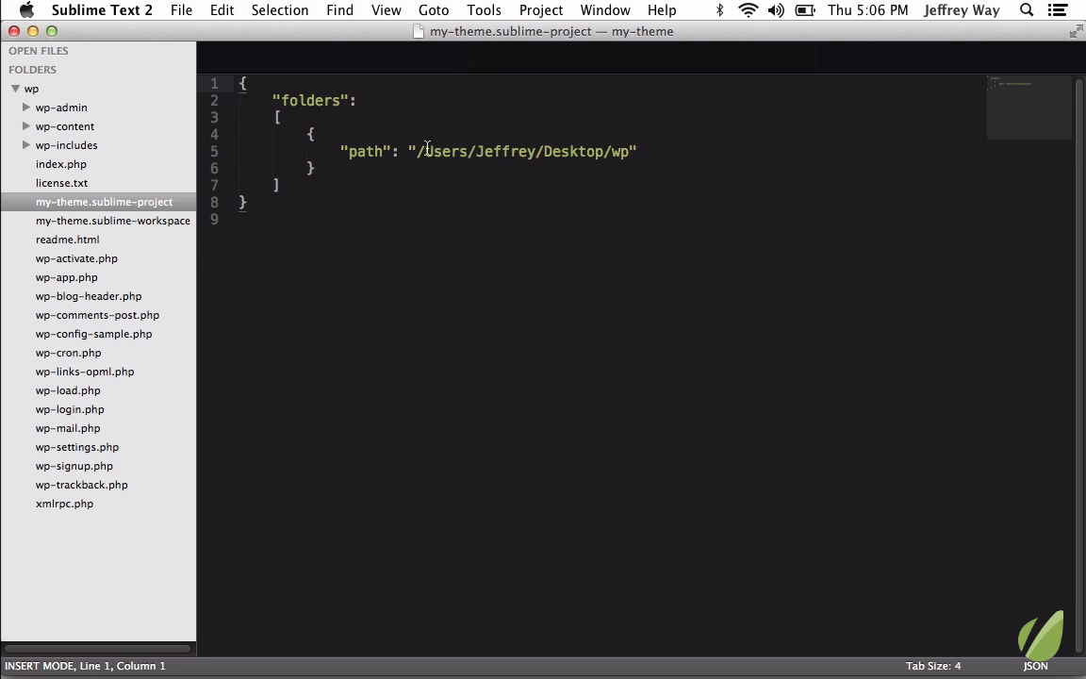
mouse_move(613, 157)
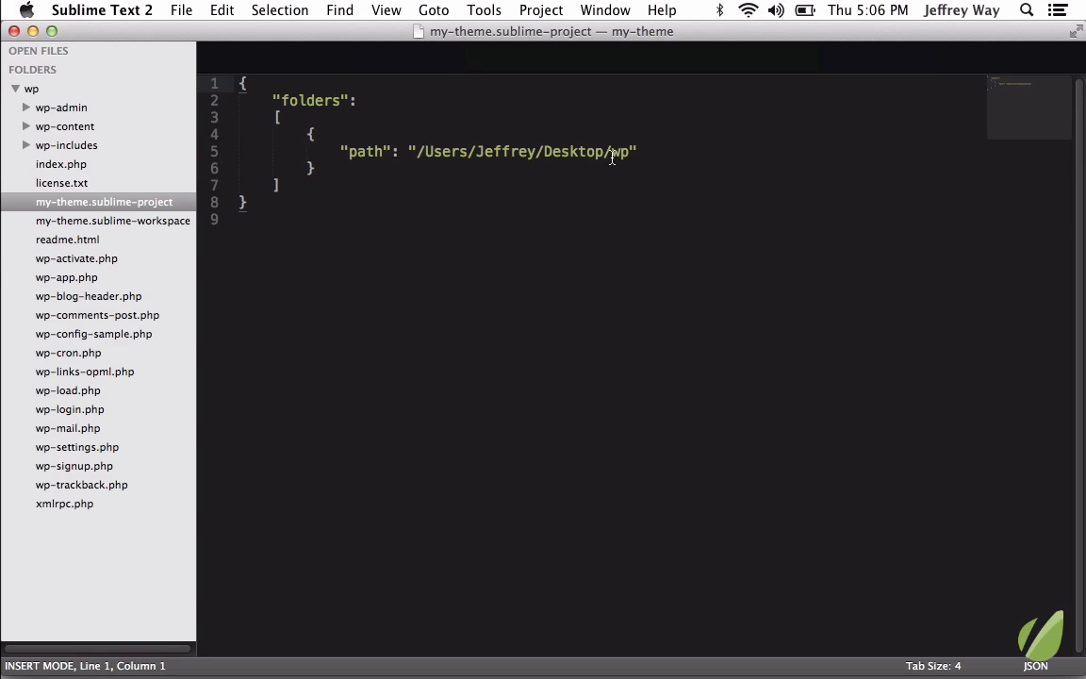
Step: Change the project folder path to /Users/Jeffrey/Desktop/wp/wp-content/themes/twentyeleven
key("BackSpace")
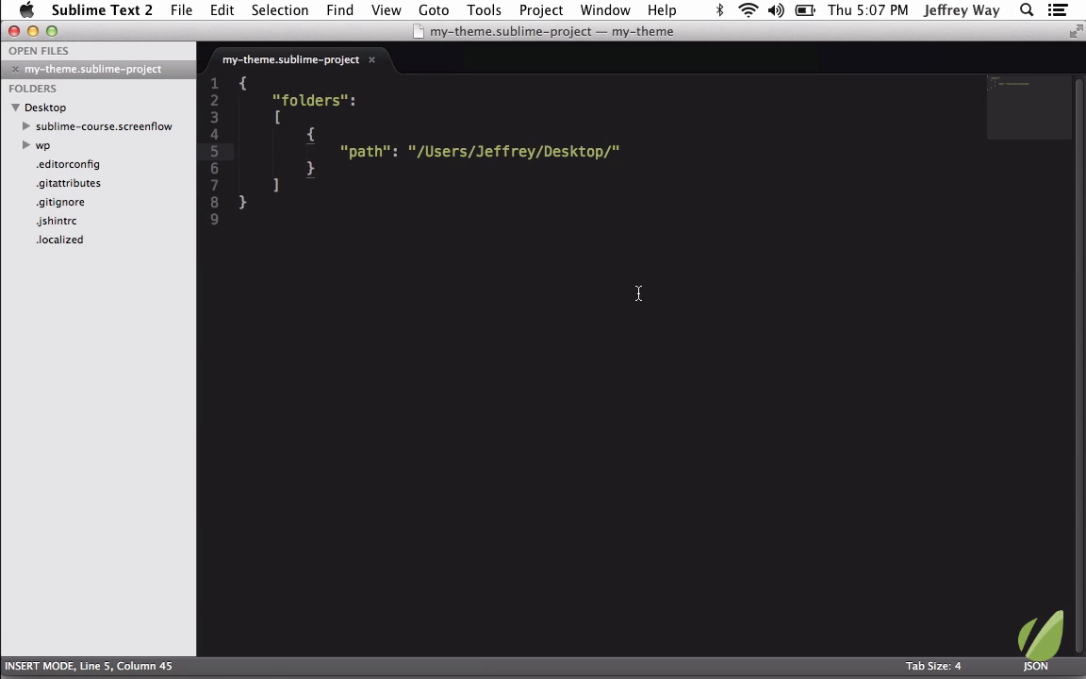
type("wp")
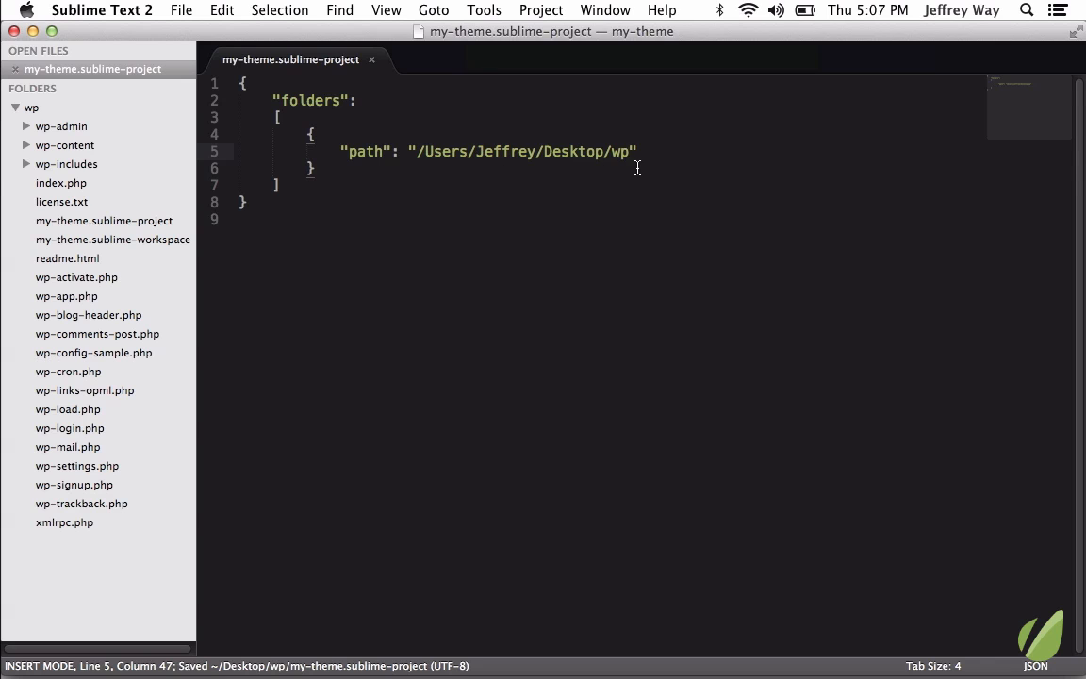
type("/wp-content/")
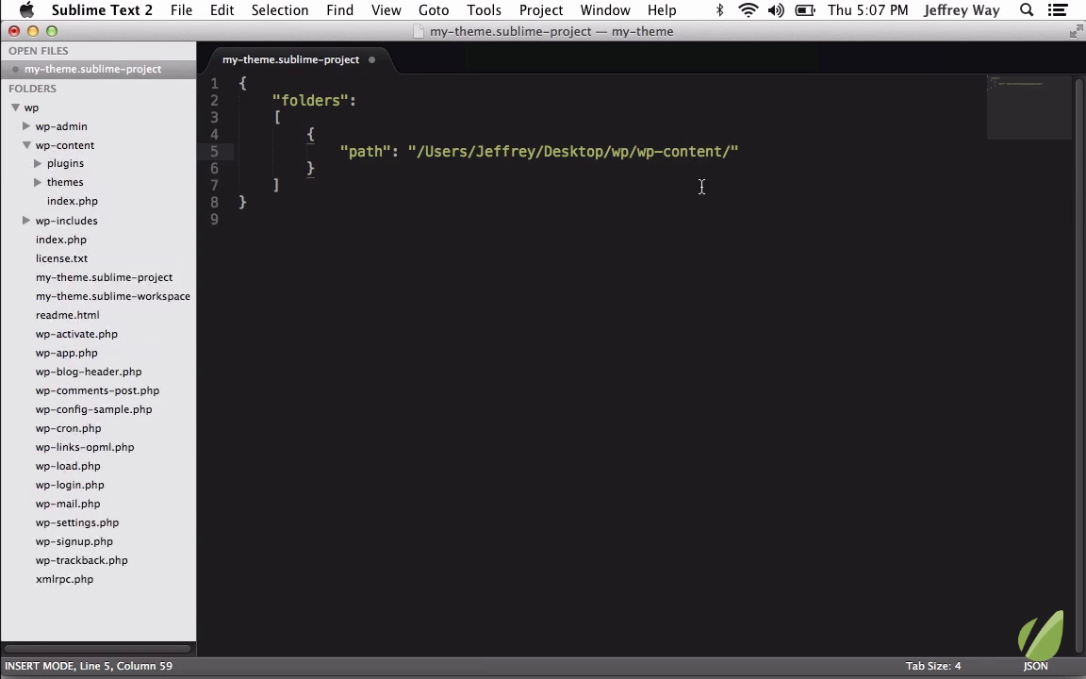
type("themes/")
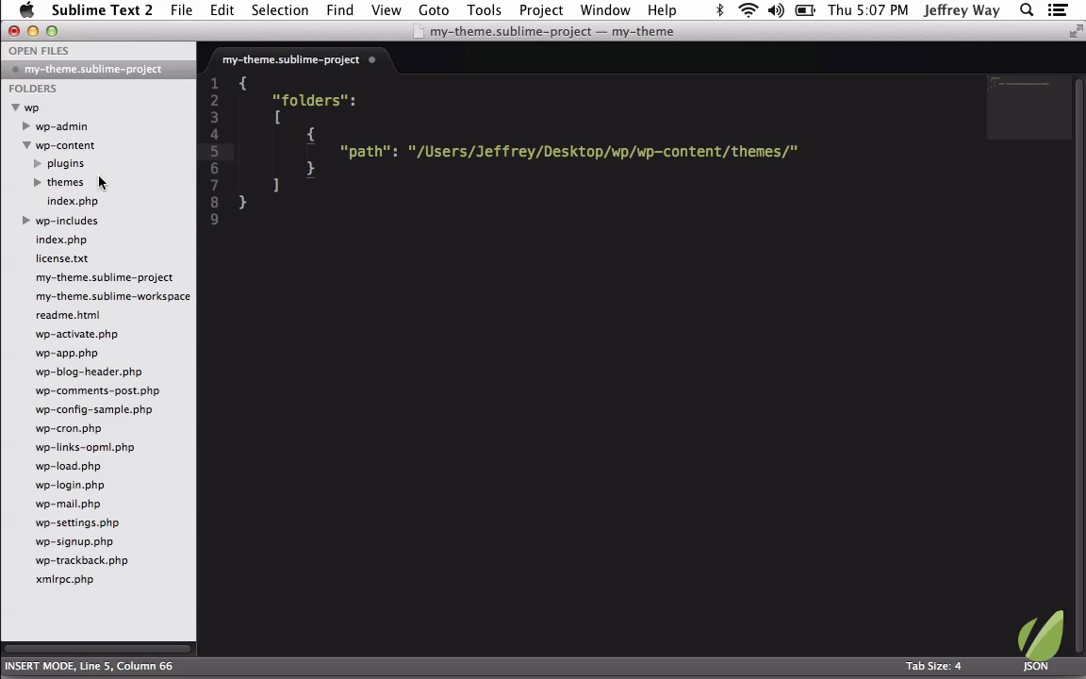
left_click(66, 182)
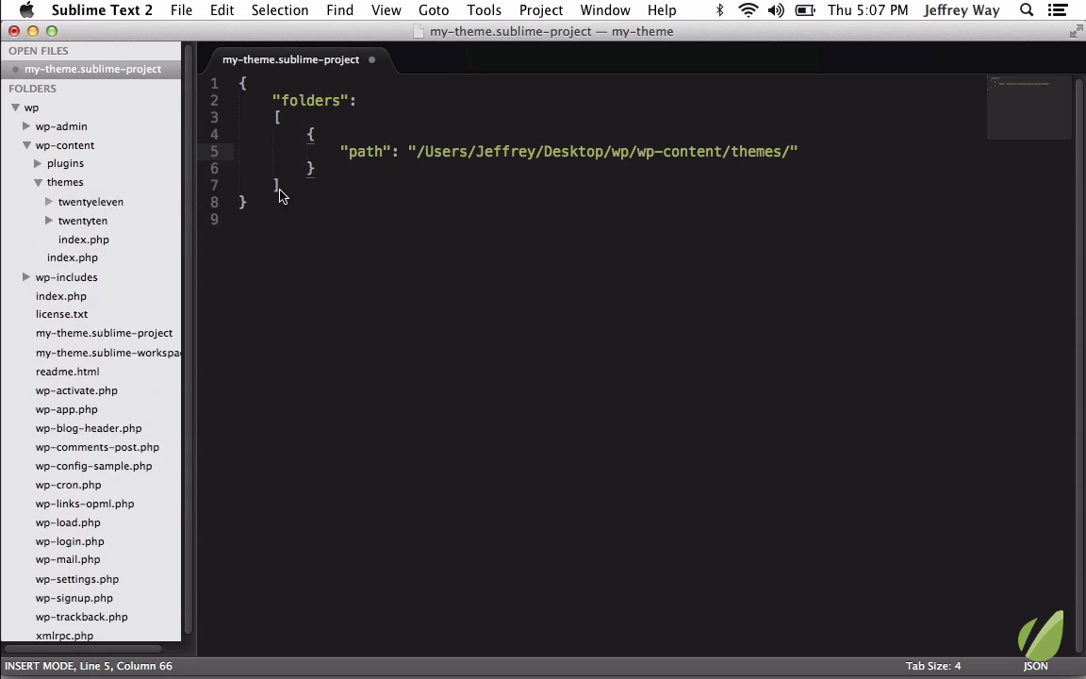
type("twentyeleven")
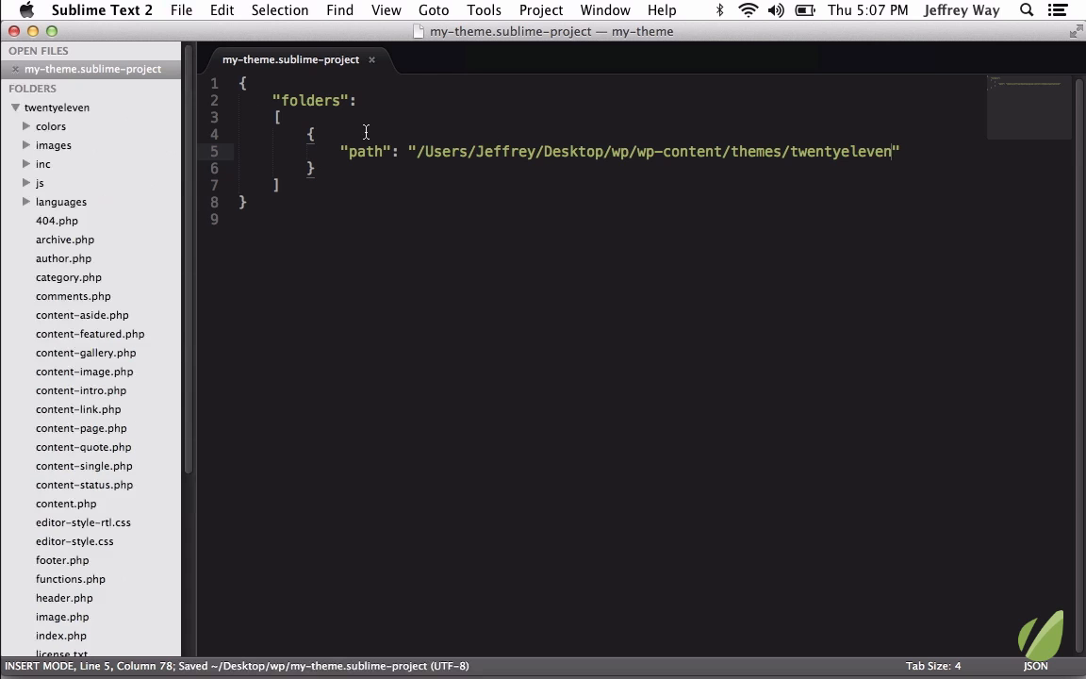
left_click(15, 107)
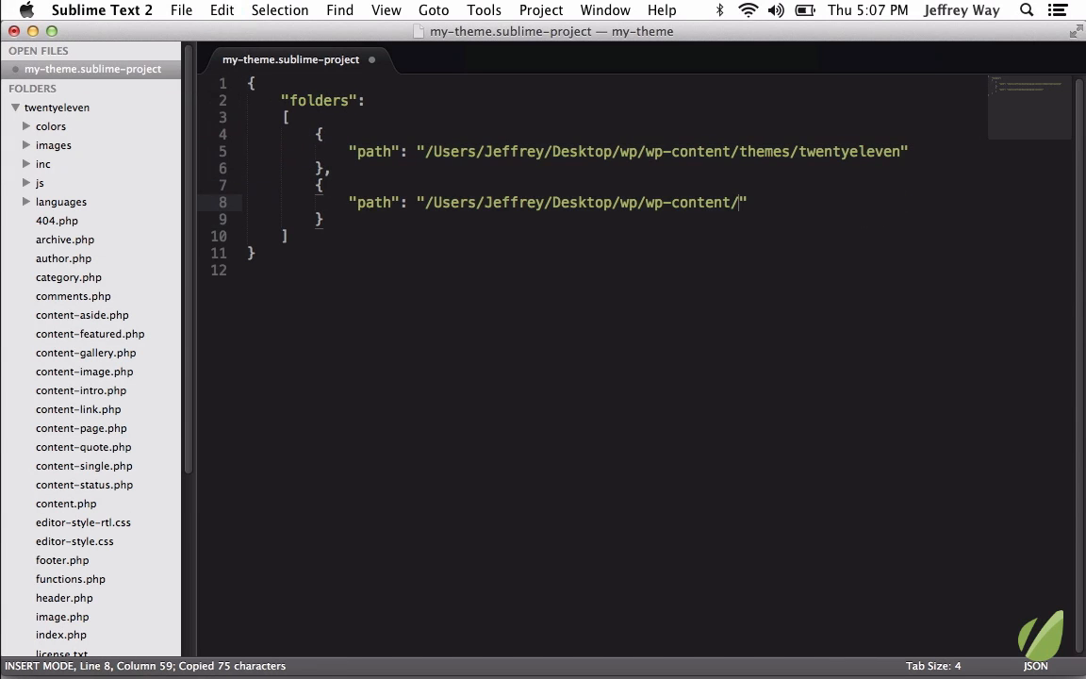
Step: Set the second folder entry's path to wp-content/plugins
type("plugins")
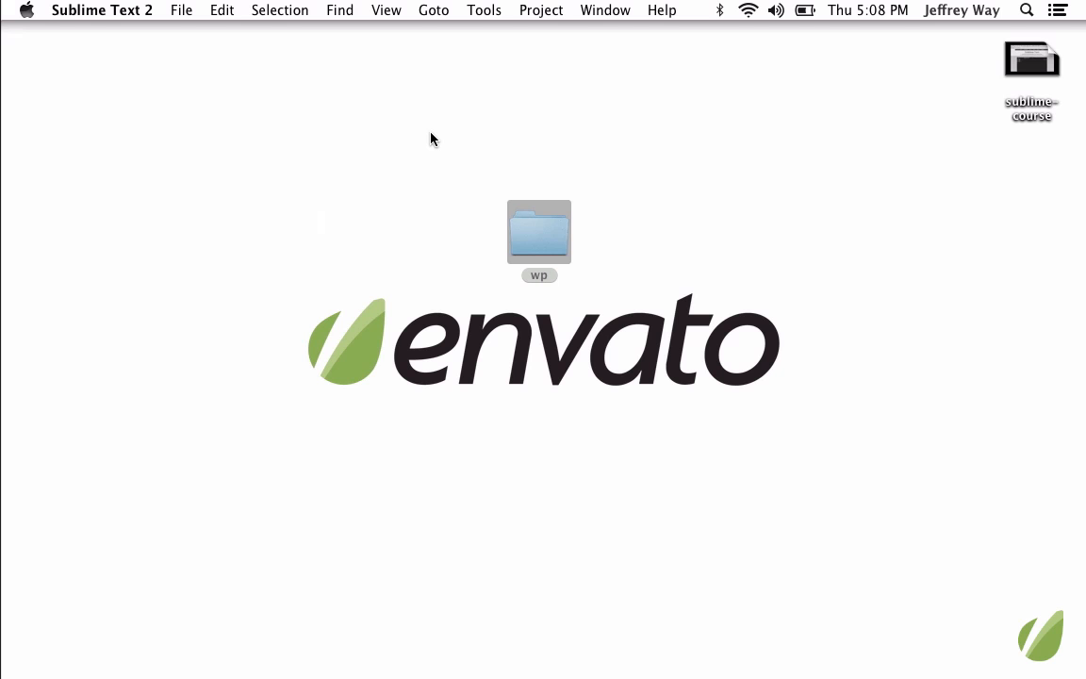
Step: Reopen ~/Desktop/wp/my-theme.sublime-project from Project > Recent Projects
left_click(540, 11)
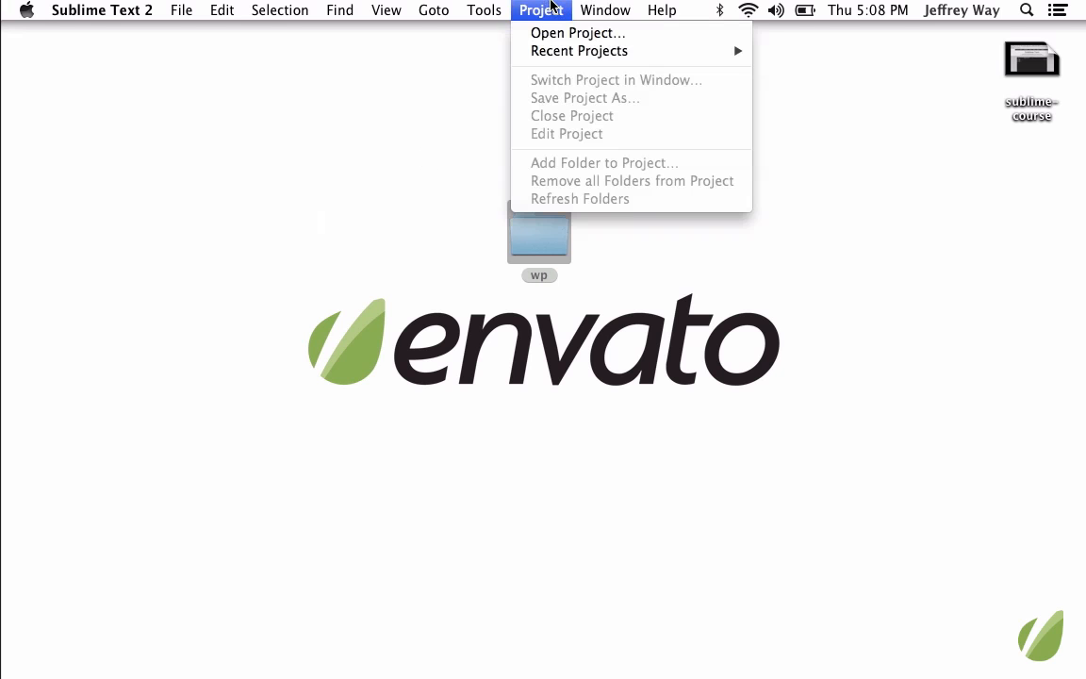
mouse_move(579, 51)
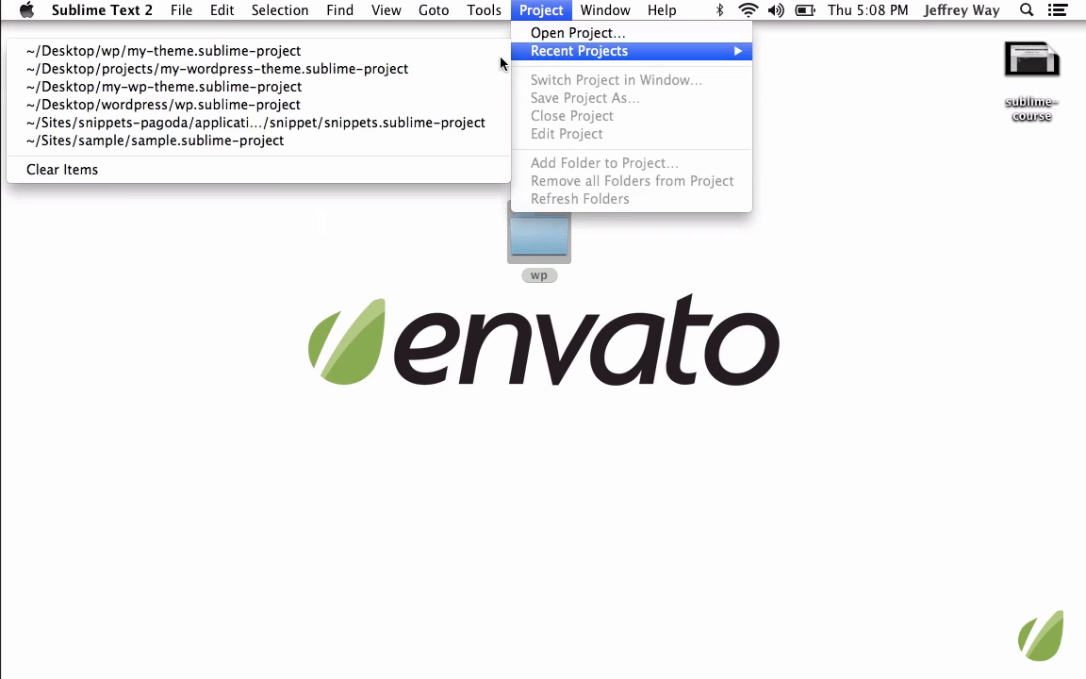
left_click(164, 50)
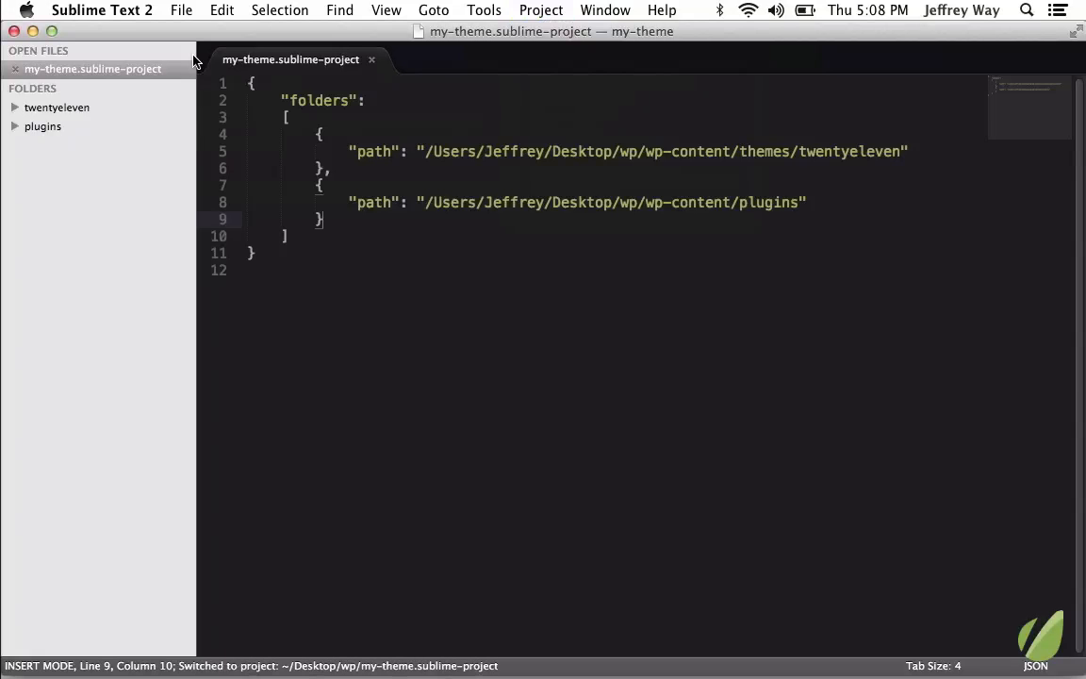
mouse_move(63, 131)
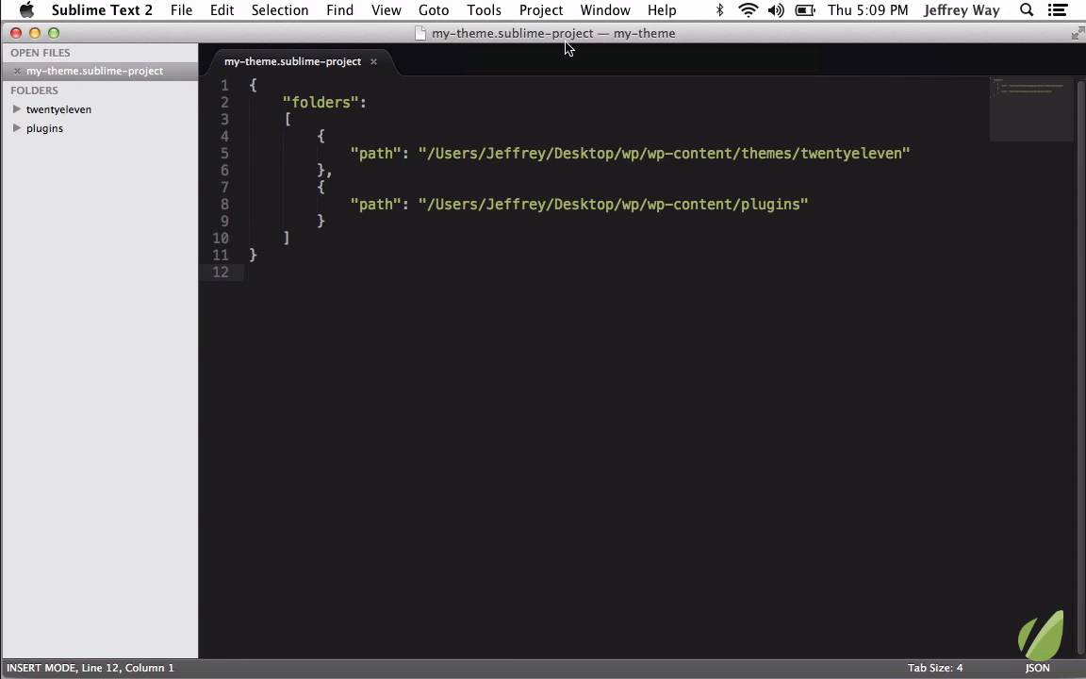
mouse_move(557, 11)
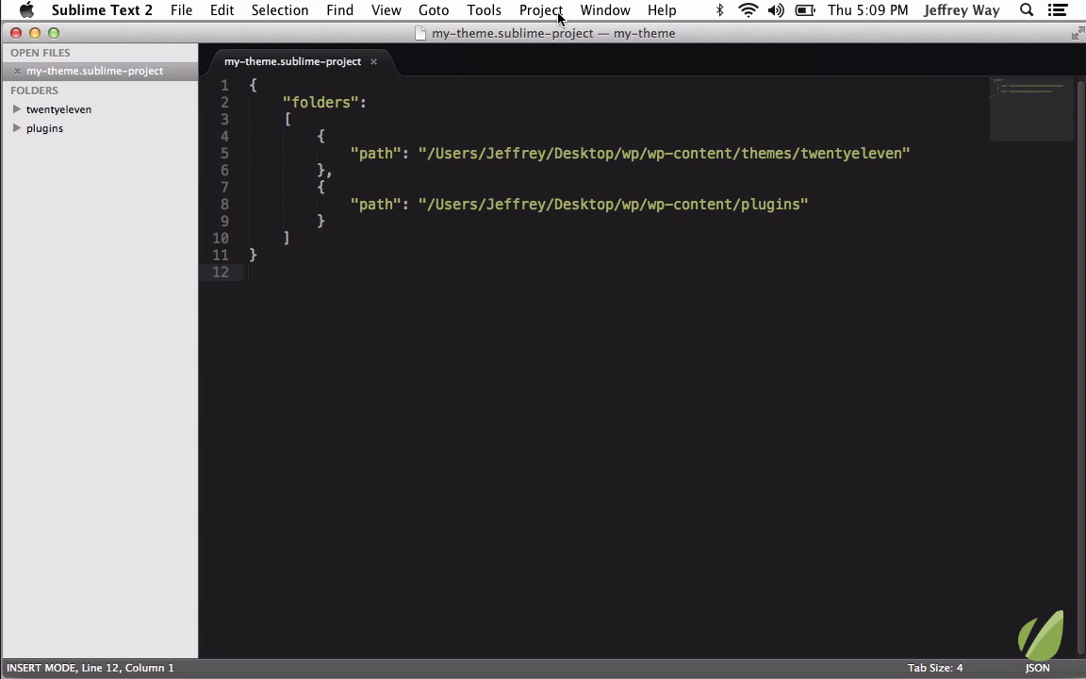
Step: Dismiss the project switcher, close the project file, and filter the Command Palette for 'projec'
left_click(540, 11)
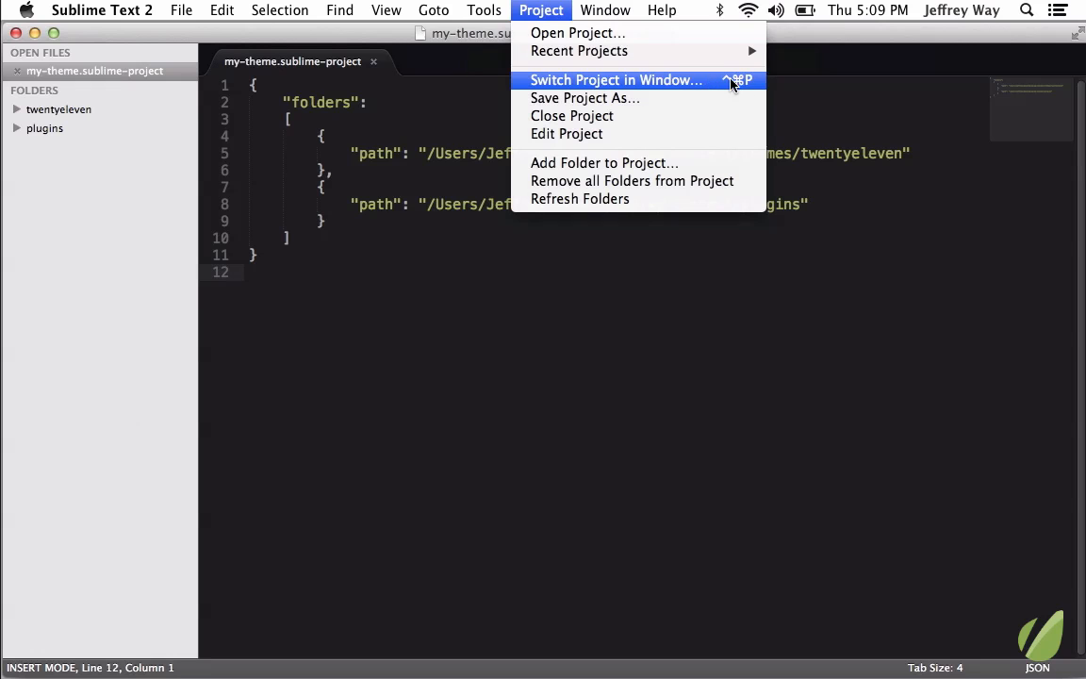
mouse_move(353, 201)
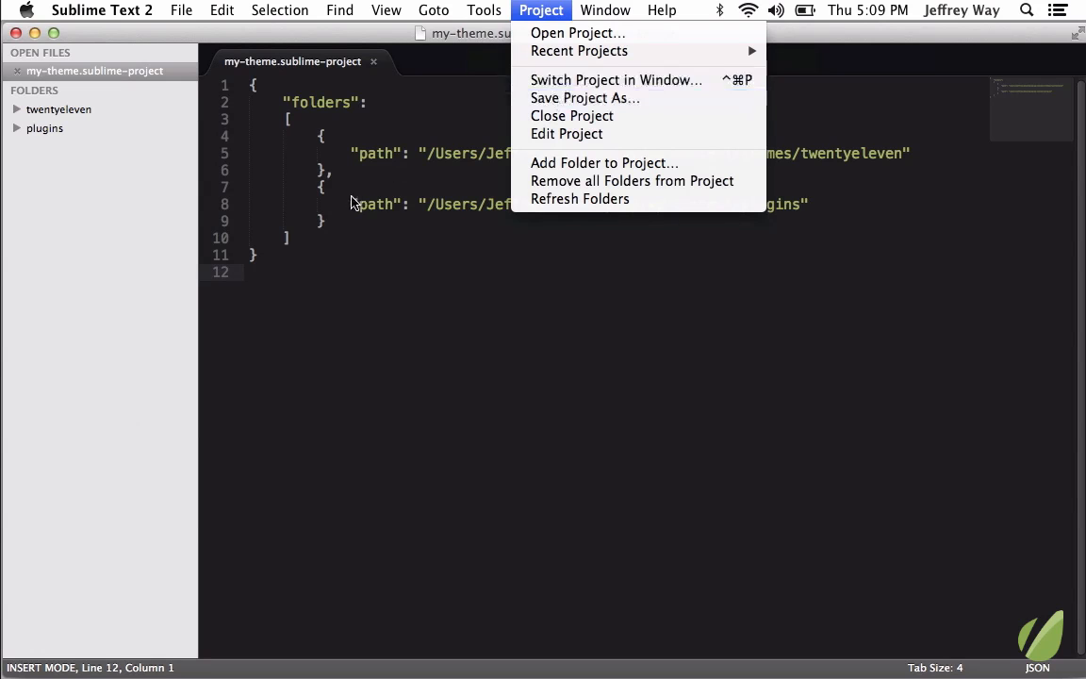
left_click(617, 80)
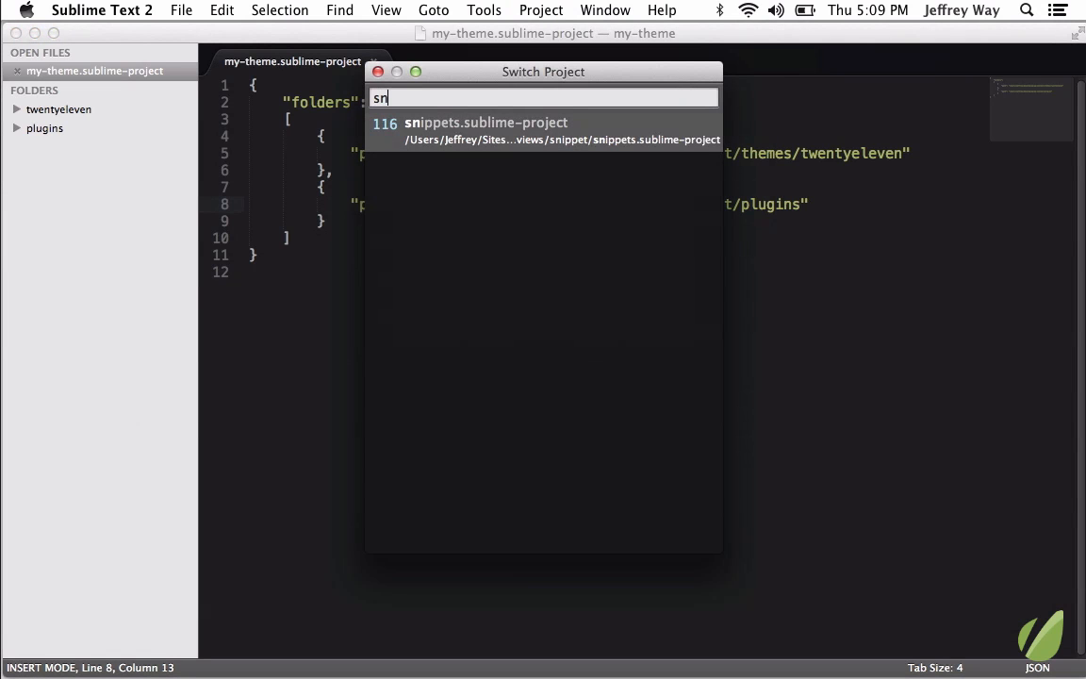
mouse_move(468, 152)
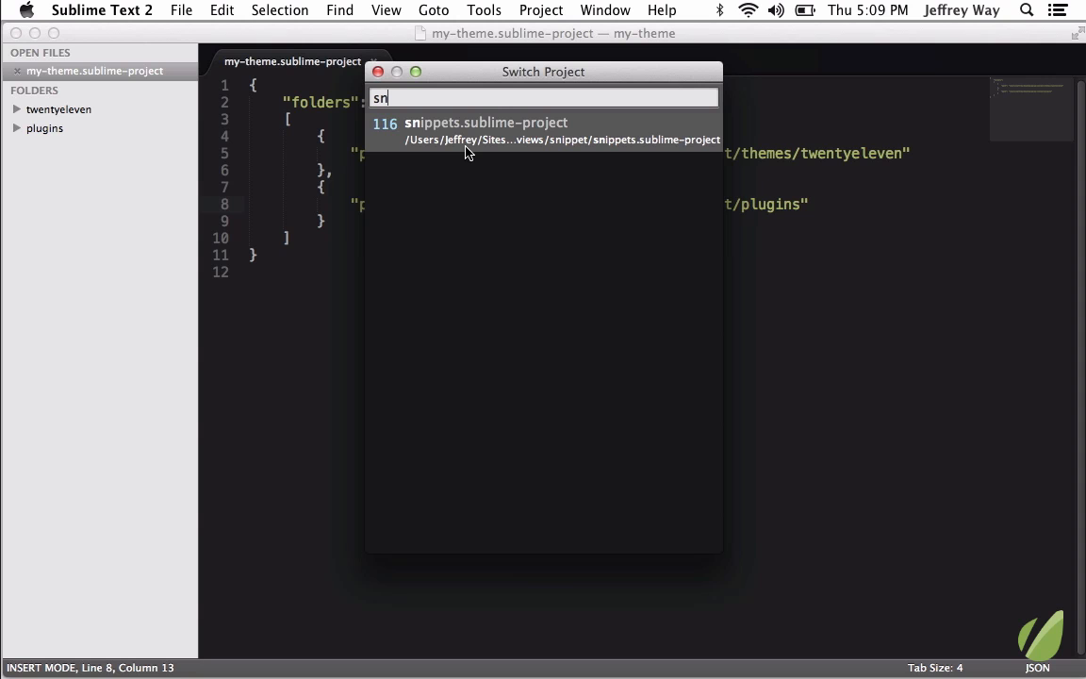
left_click(487, 131)
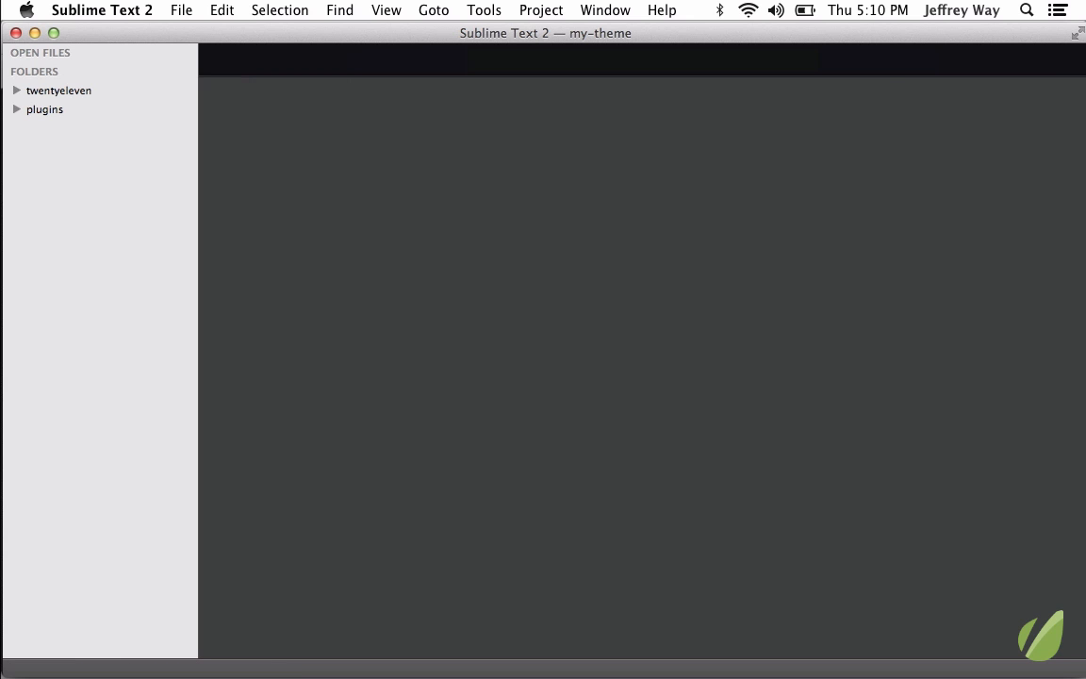
type("projec")
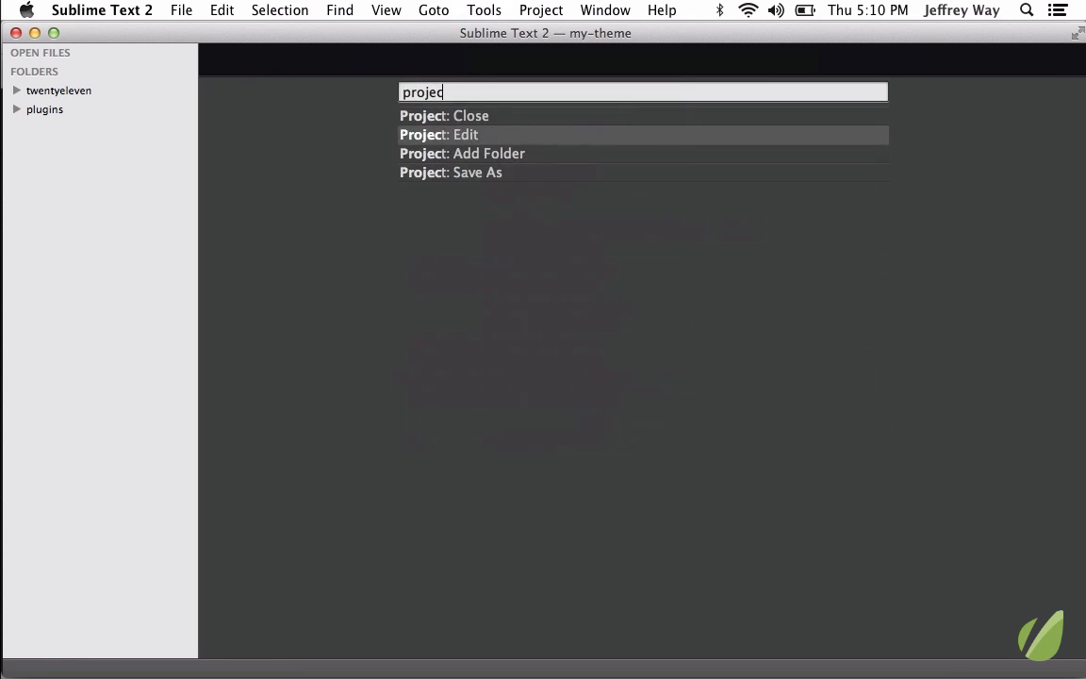
Step: Edit the project file, point a third folder at themes/twentyten, and expand its files
left_click(448, 134)
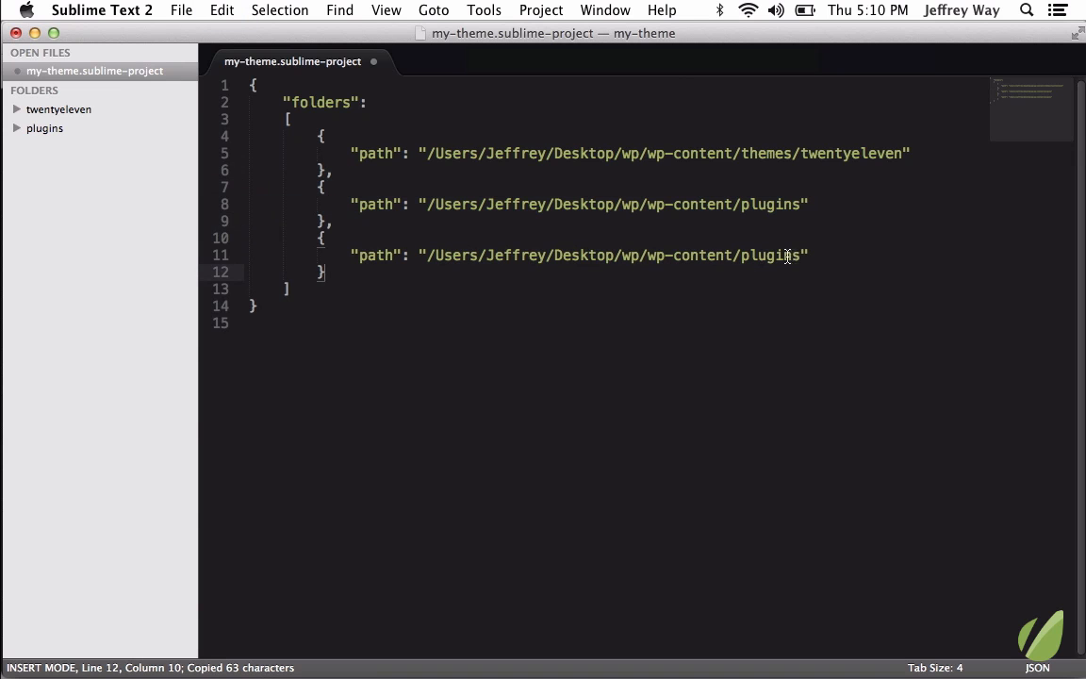
type("themes/twentyten")
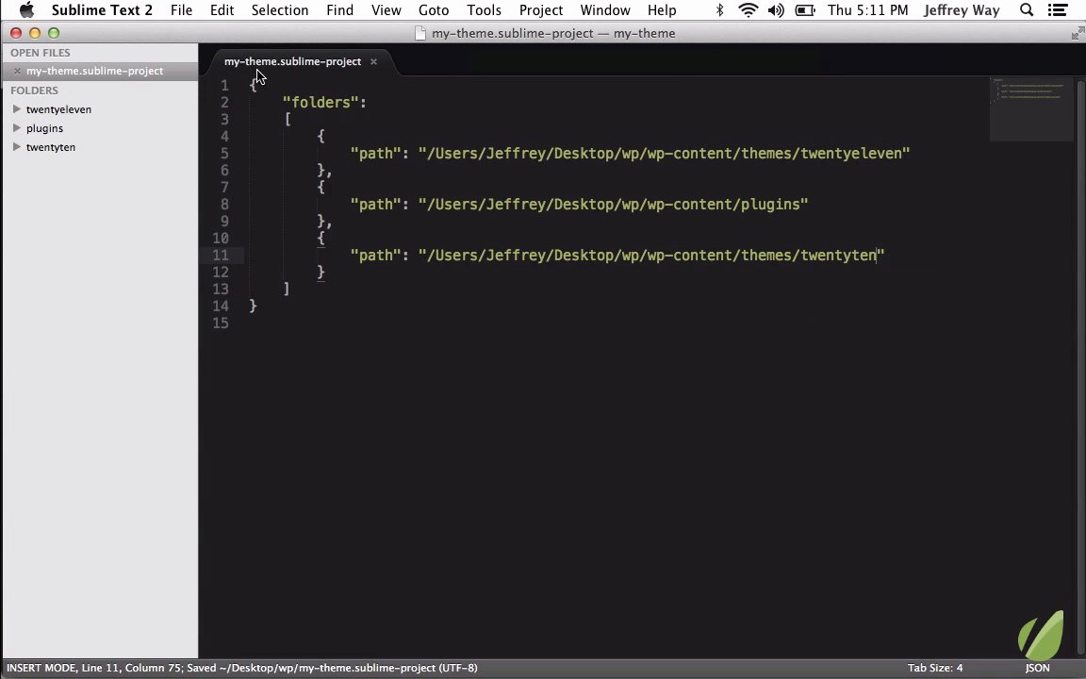
left_click(19, 147)
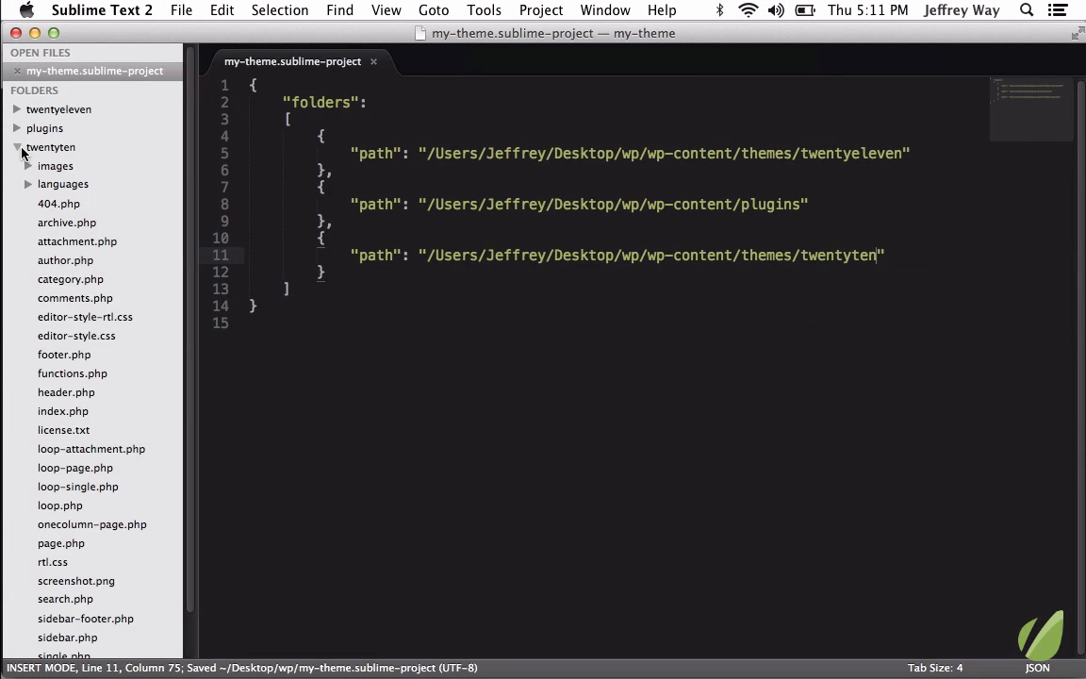
left_click(17, 148)
type("\"")
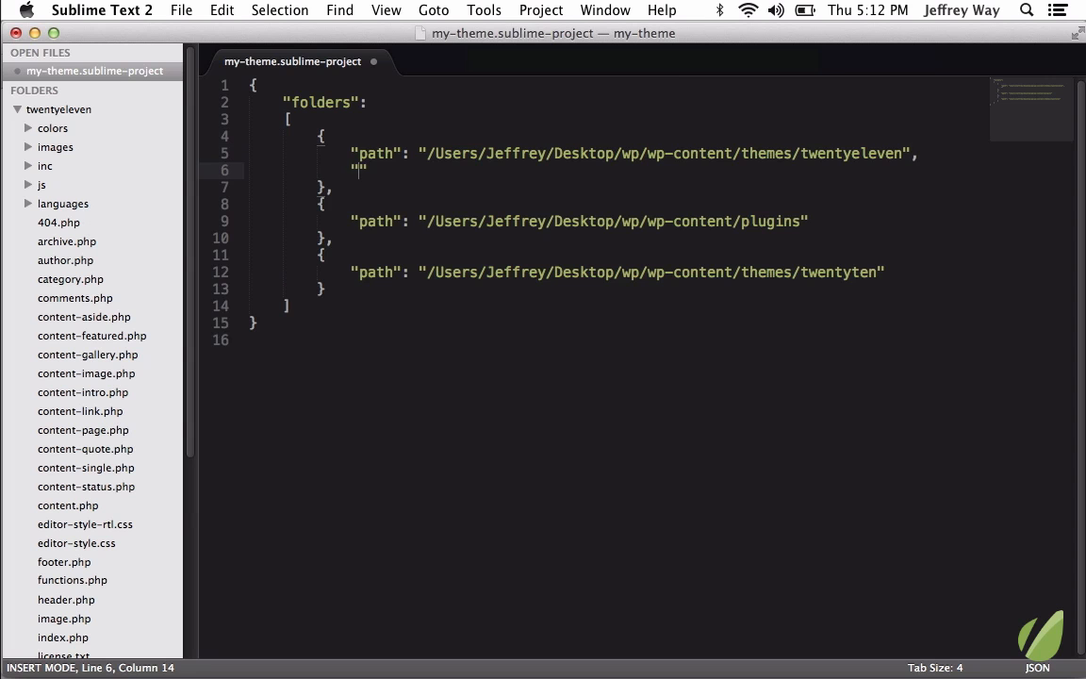
Step: Add file_exclude_patterns ["*.css", "*.js"] to the twentyeleven folder entry
type("file_e")
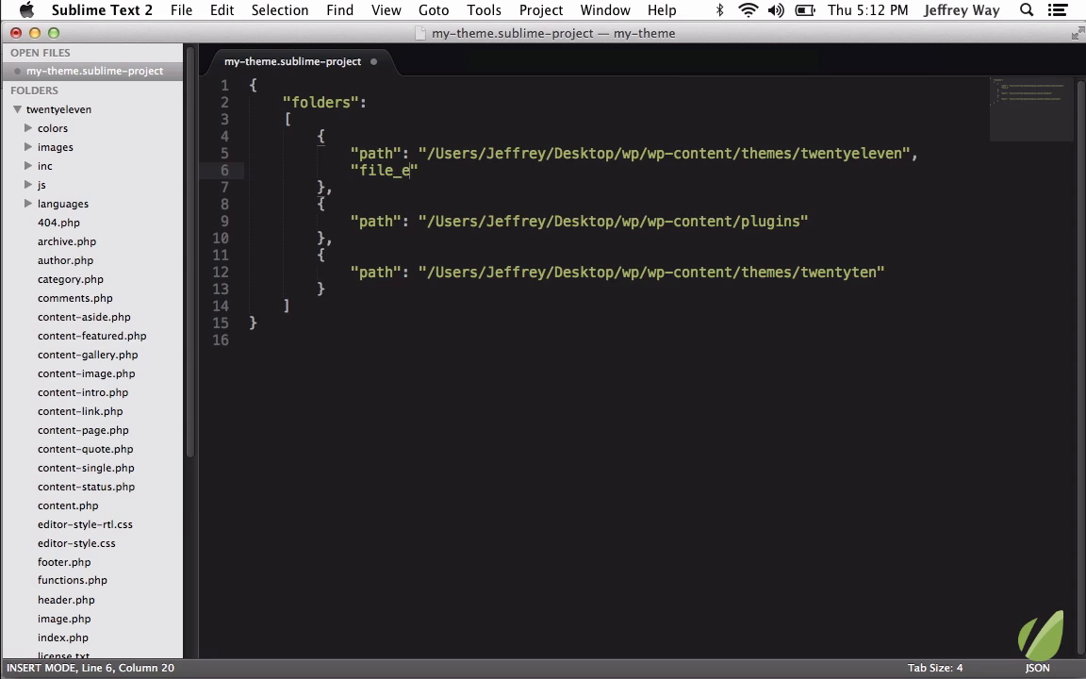
type("xclude_pattne")
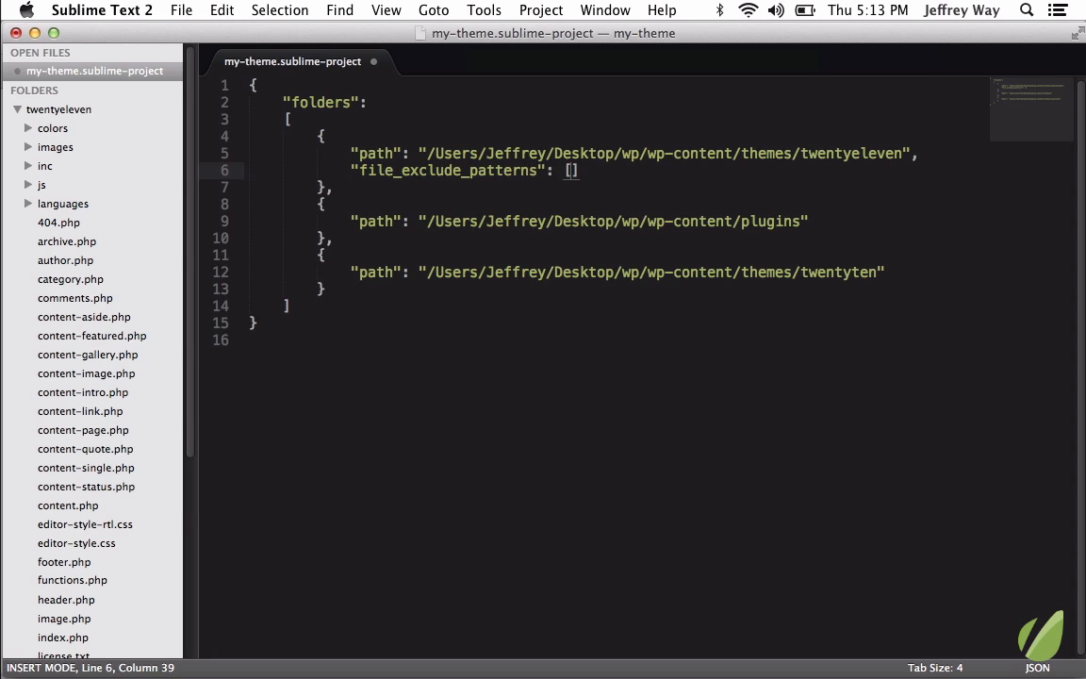
type("\"\"")
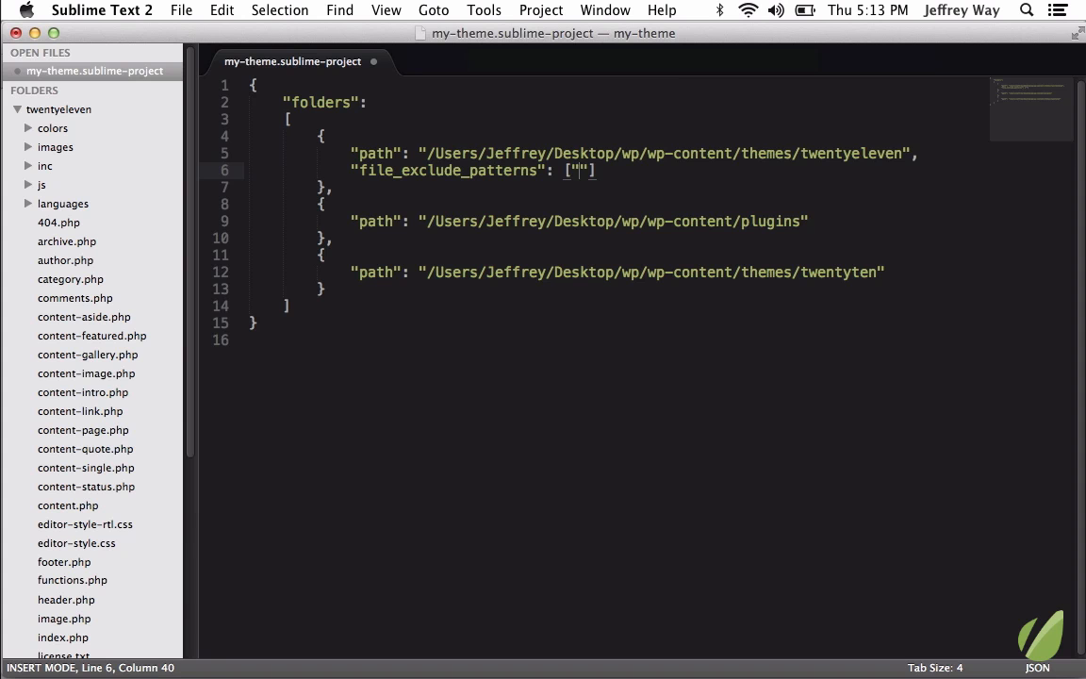
type("*.css")
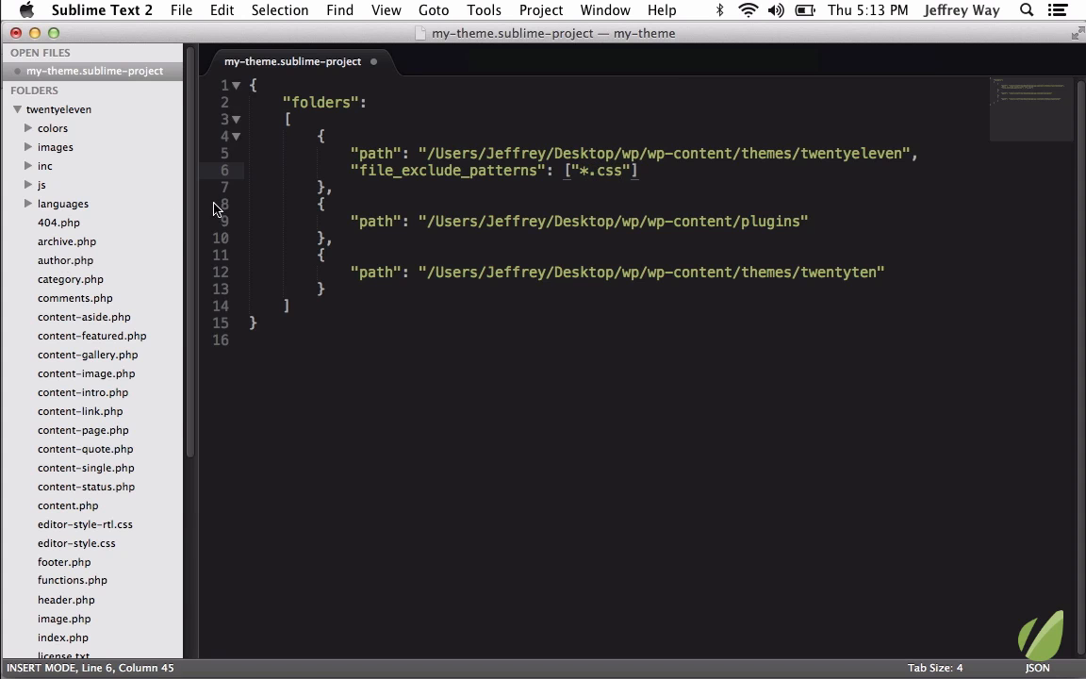
scroll("down", 3)
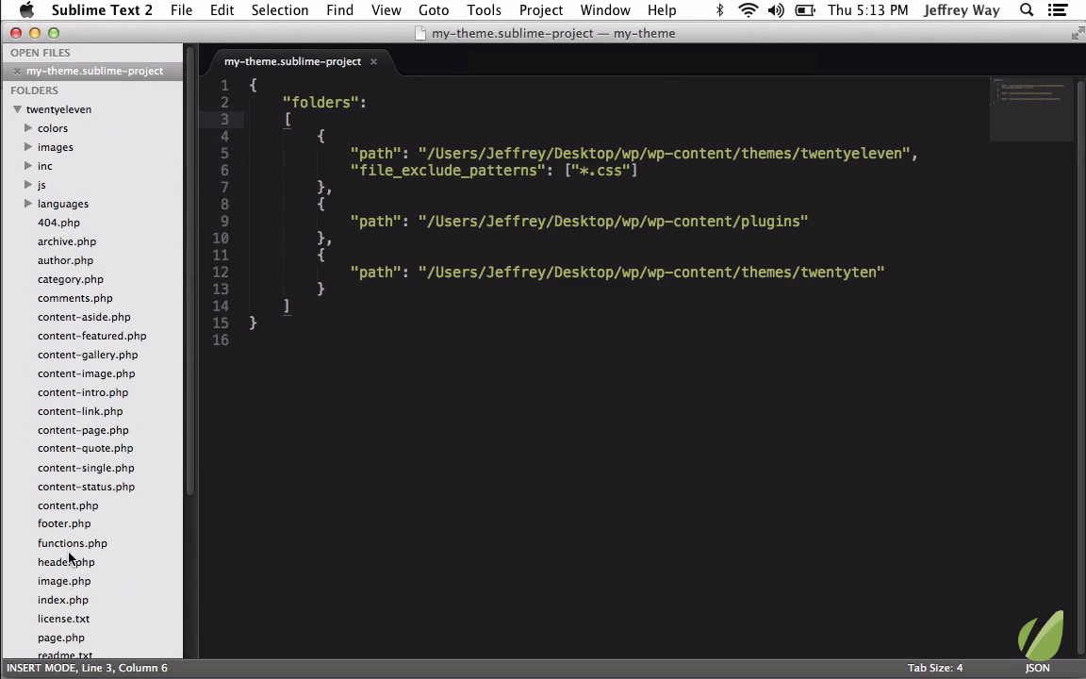
left_click(42, 185)
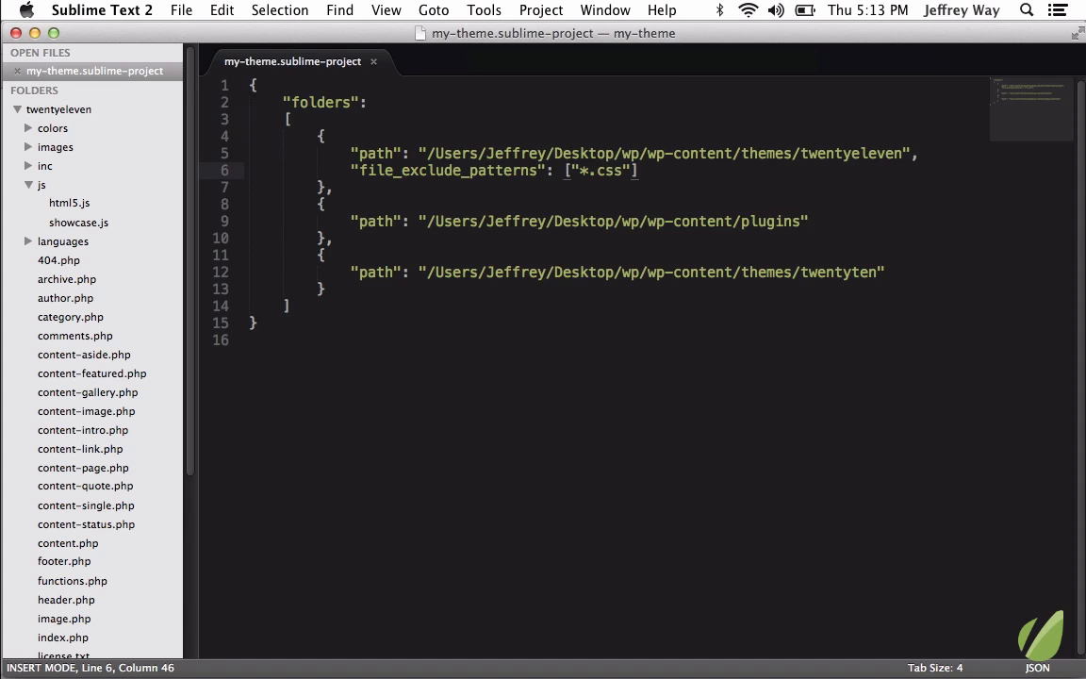
type(", \"*.js\"")
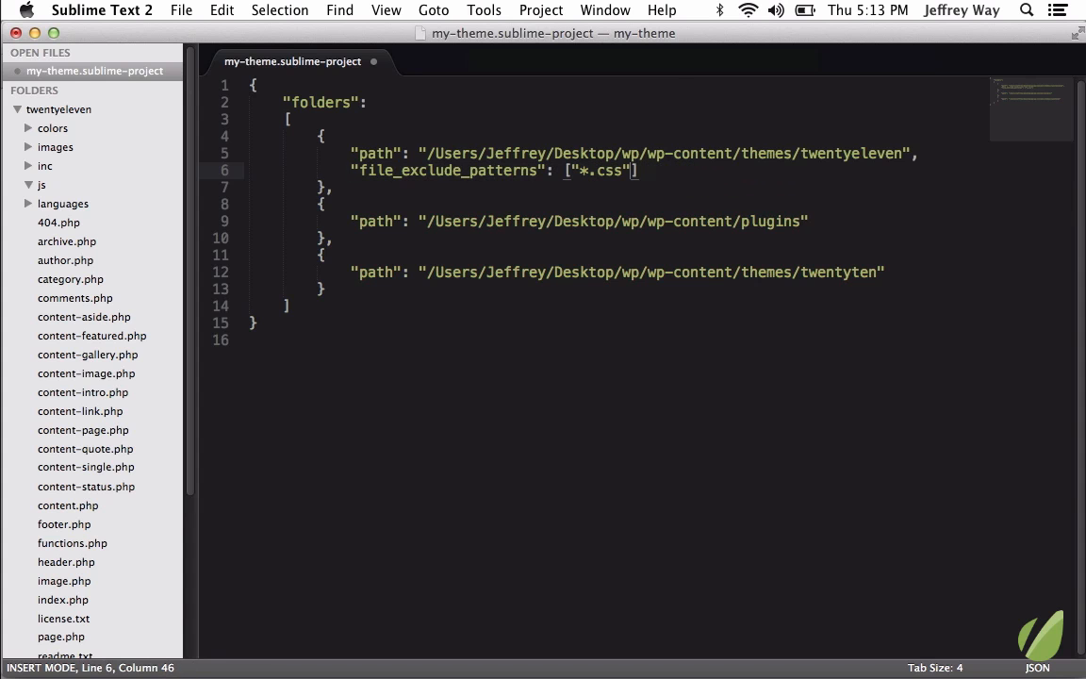
Step: Type "folder_exclude_patterns": ["js", "css"] in the twentyeleven folder entry
type("\"fol")
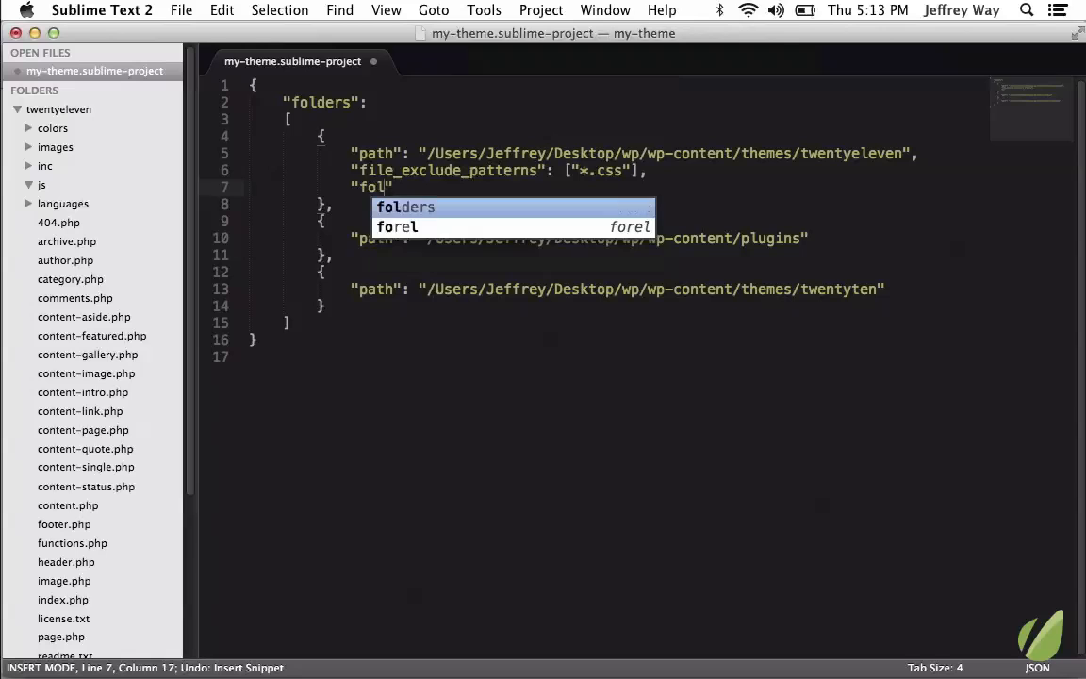
key("Tab")
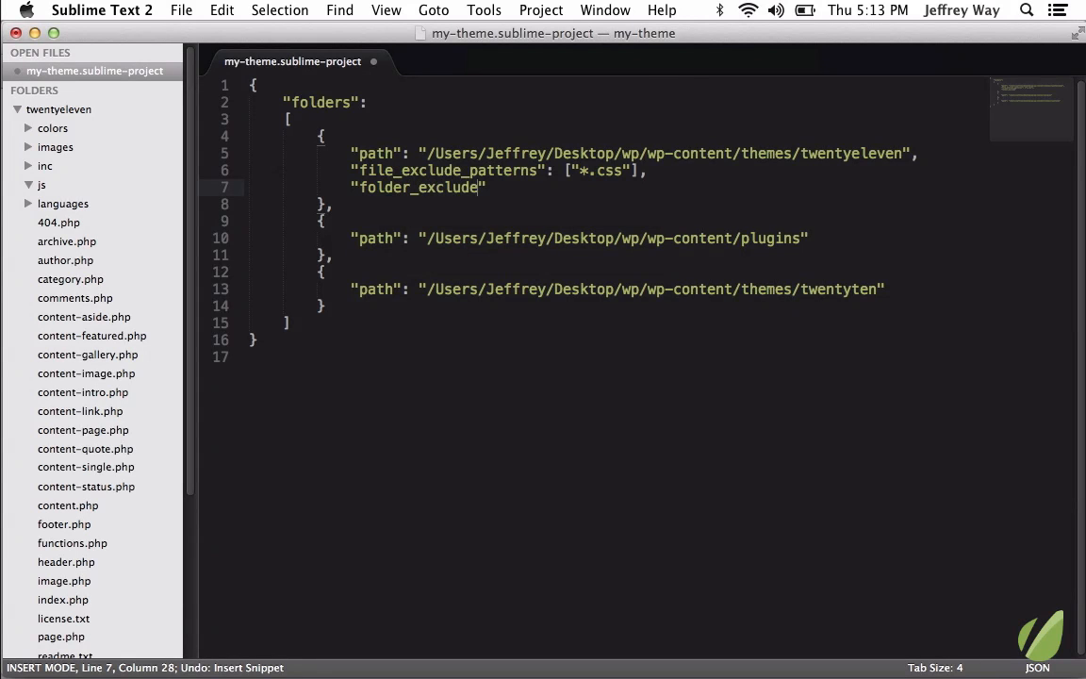
type("_patterns\": []")
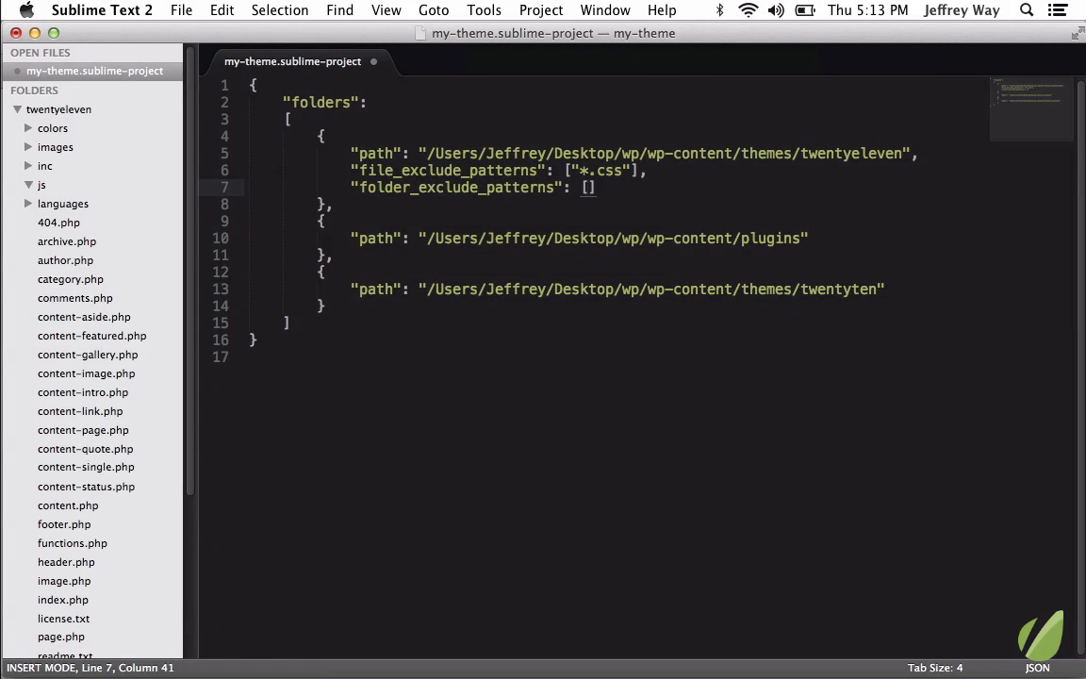
type("\"js\"")
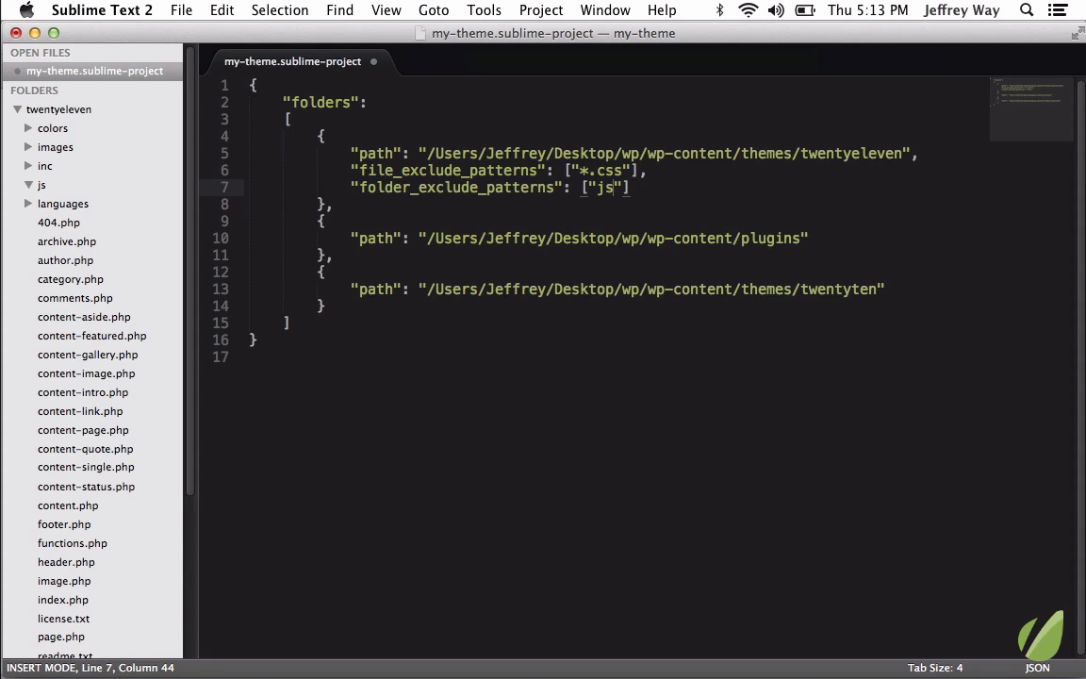
type(", \"c\"")
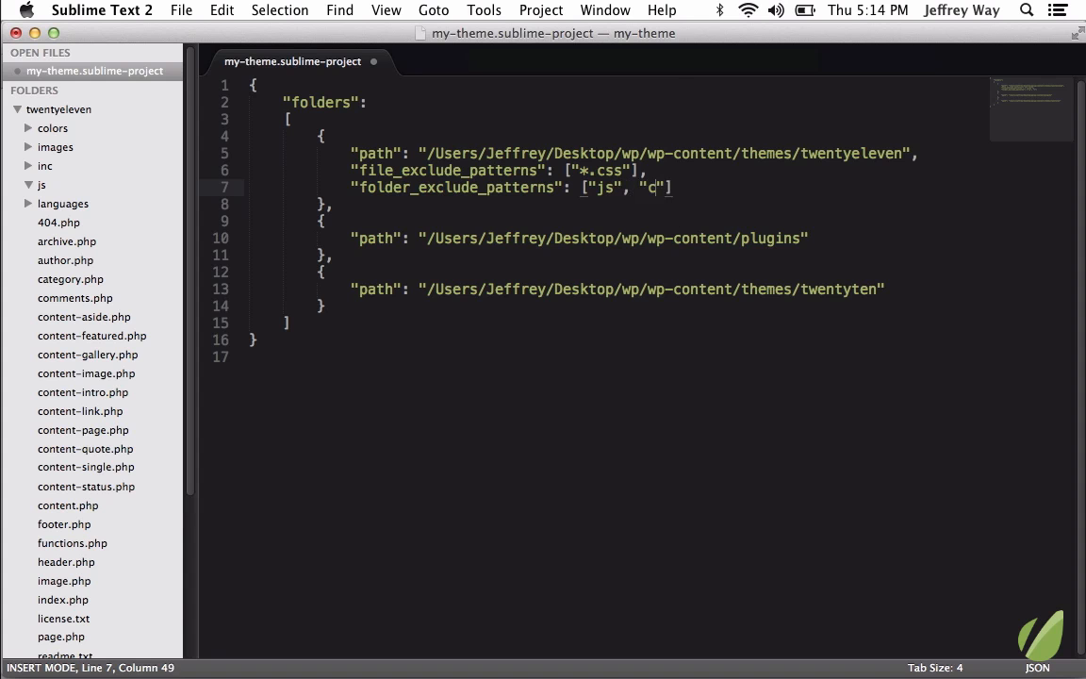
type("ss")
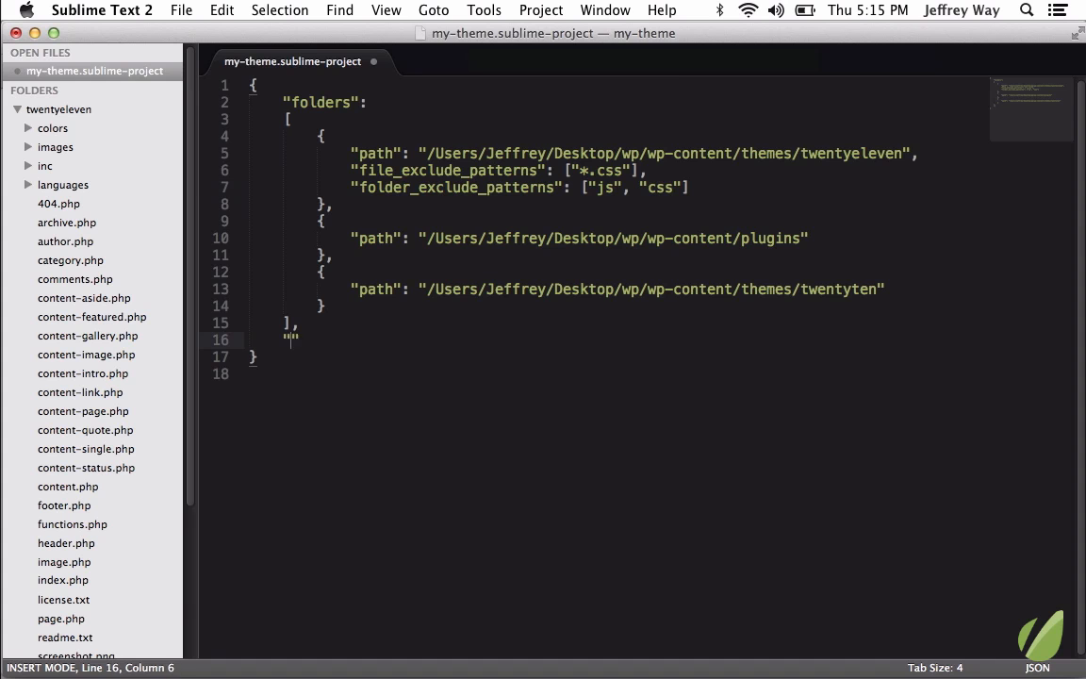
Step: Add a project "settings" block with "tab_size": 20
type("\"settings\":")
type("\"tab")
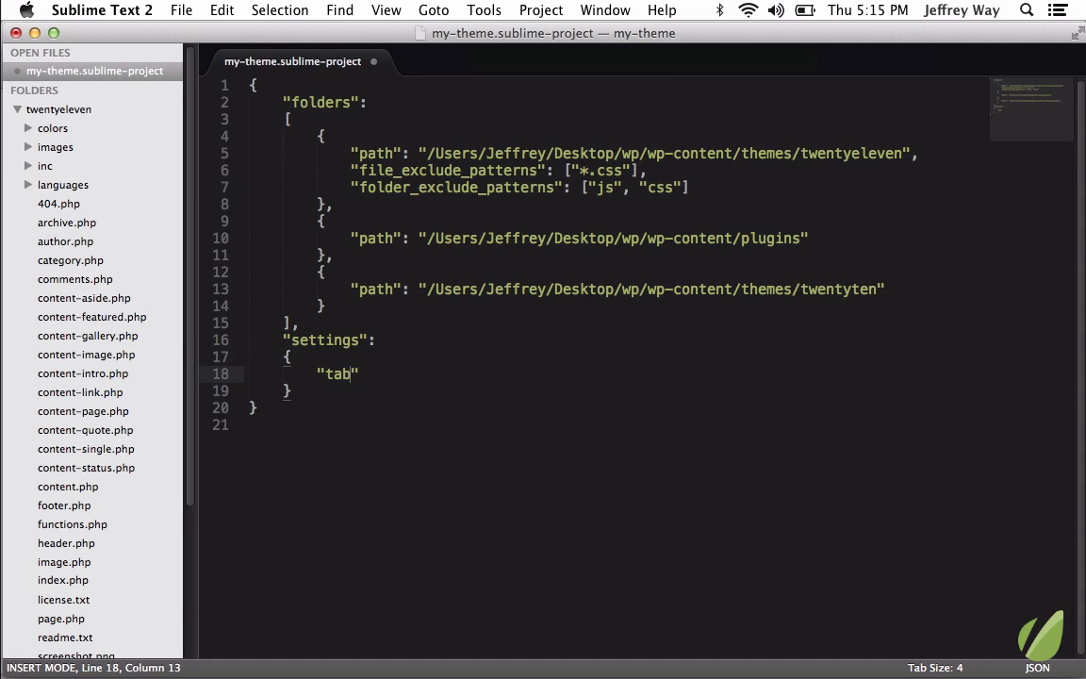
type("_size\":")
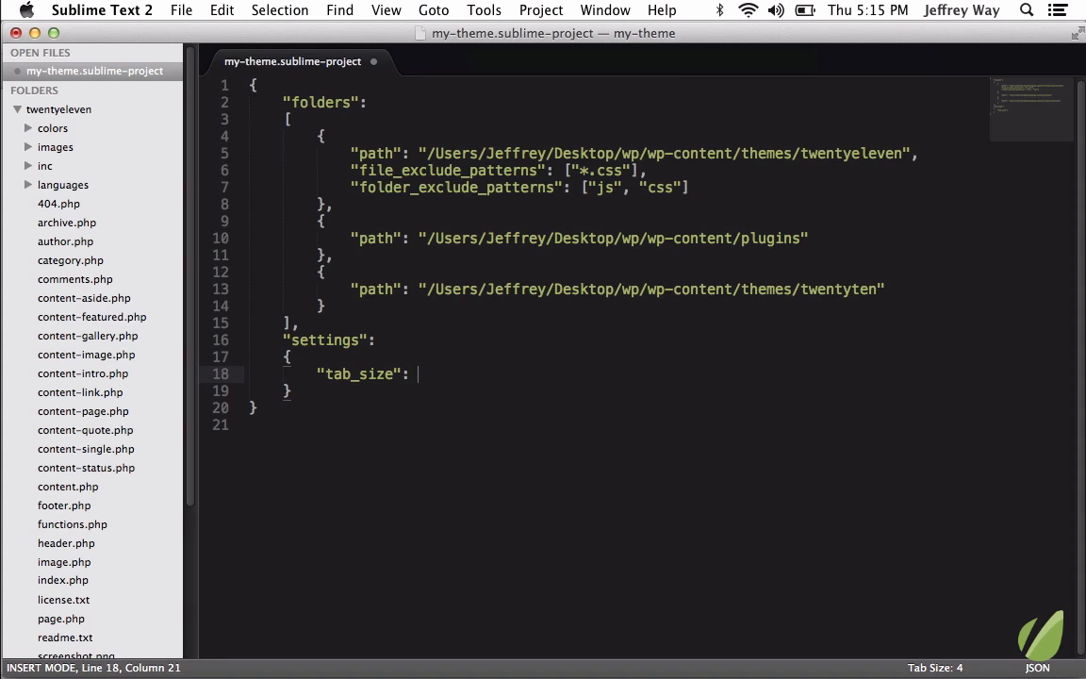
type("20")
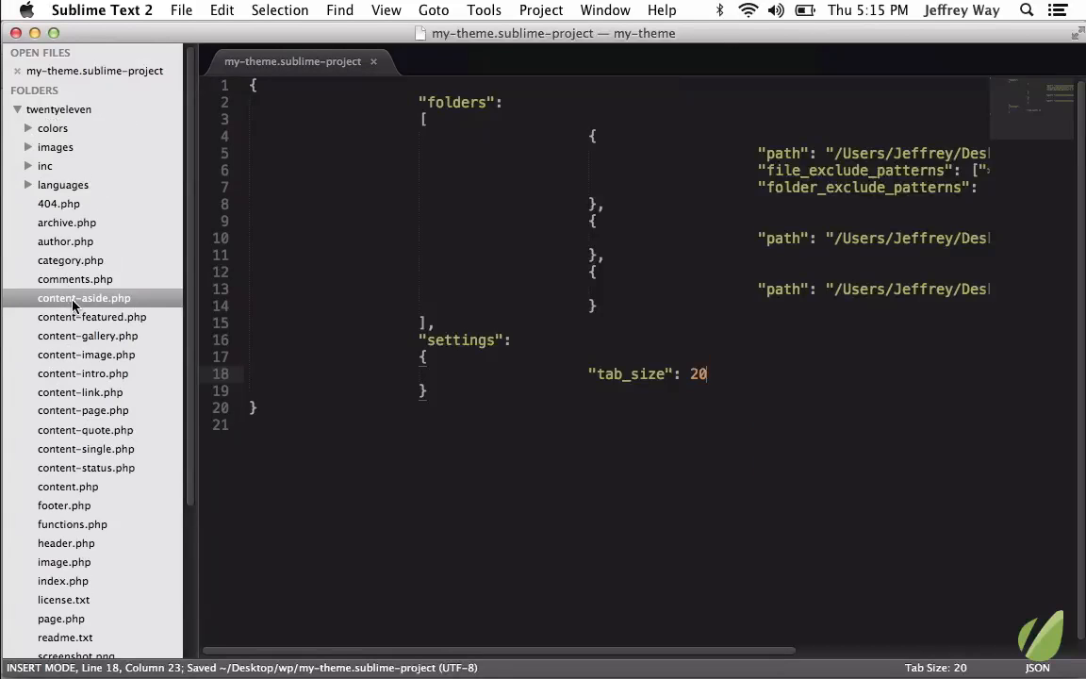
Step: Open content-aside.php to check indentation, then lower tab_size to 2
double_click(83, 298)
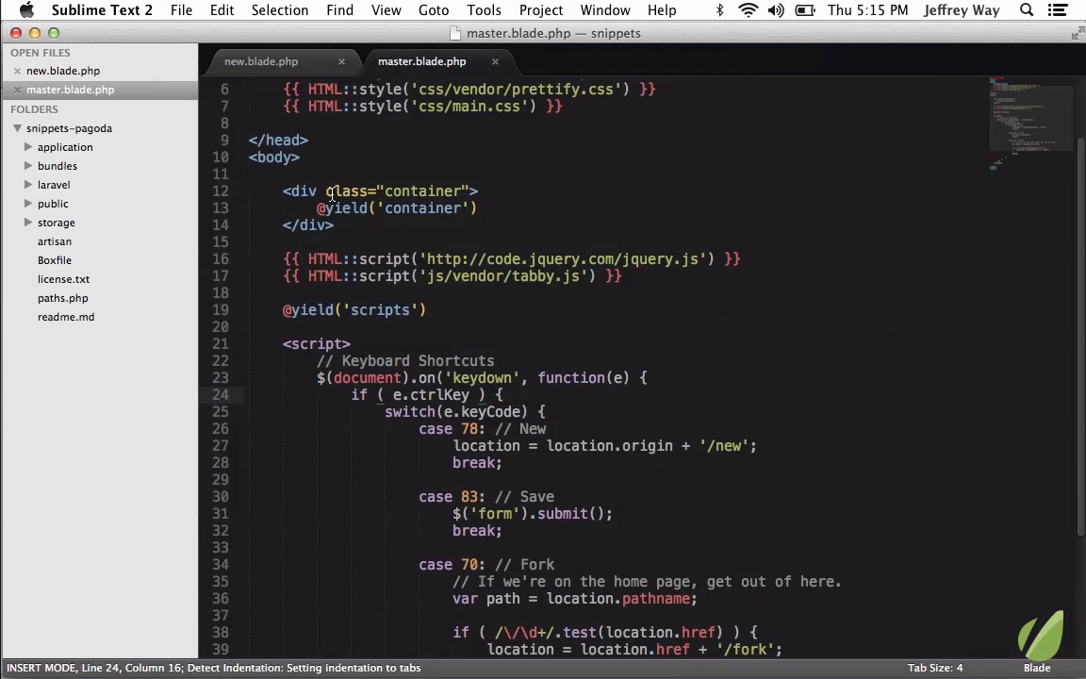
mouse_move(430, 361)
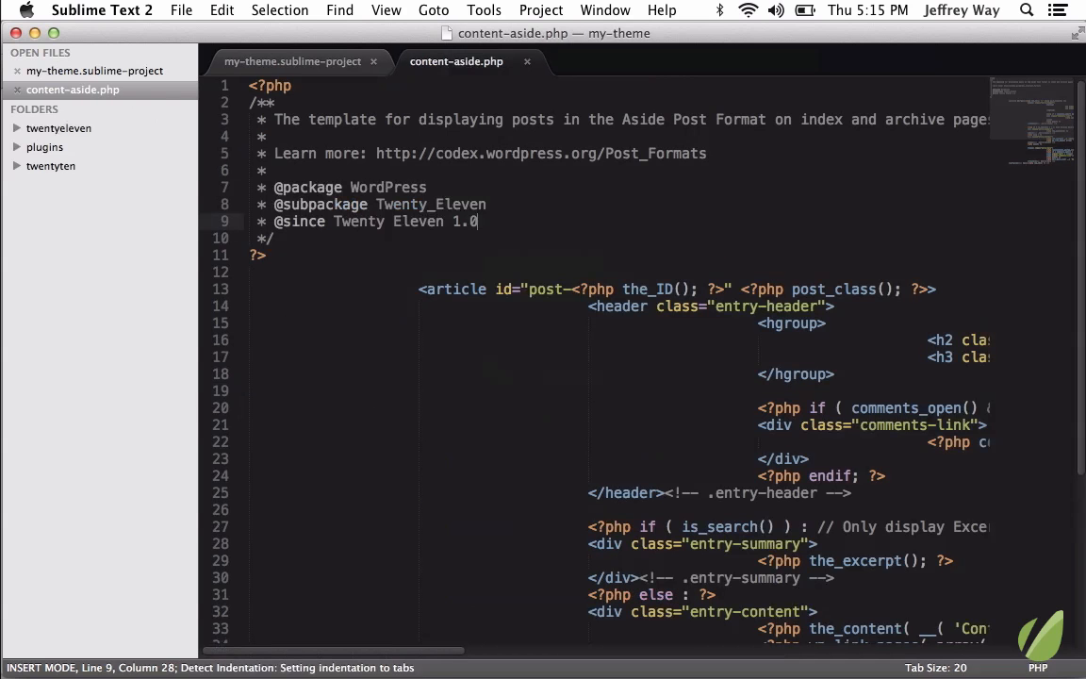
left_click(298, 61)
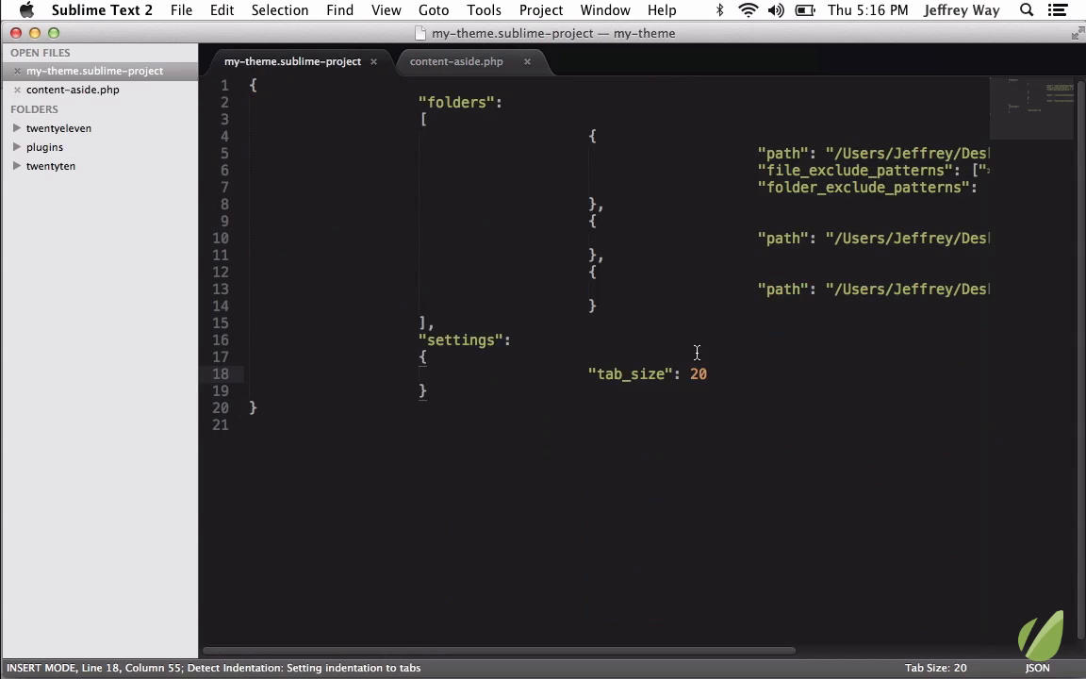
key("Backspace")
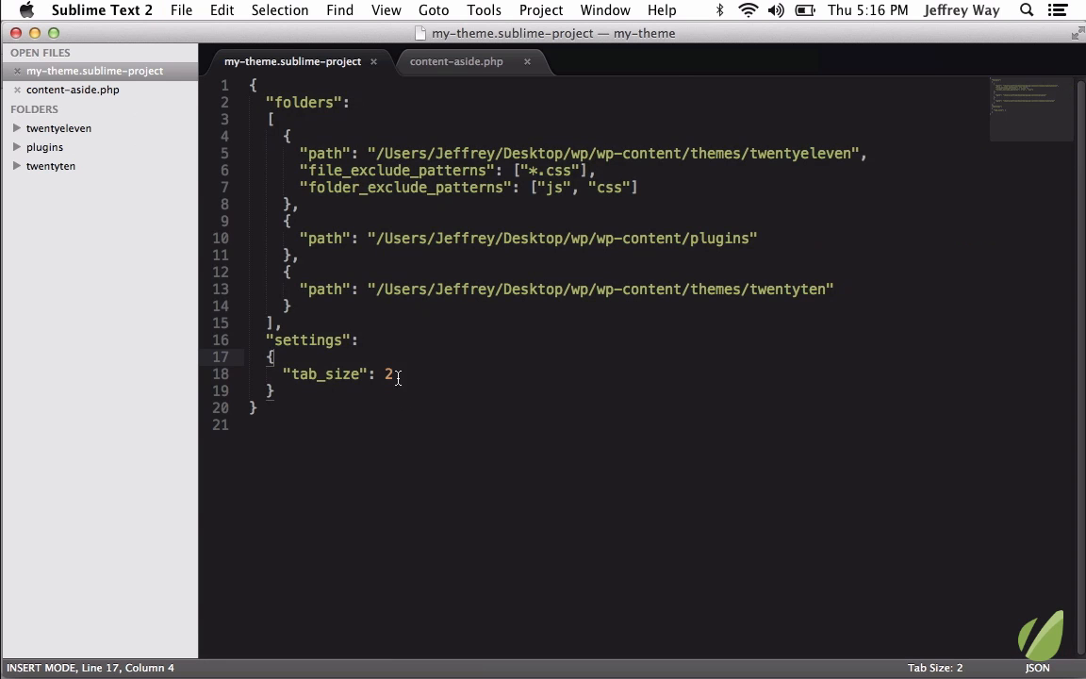
Step: Find the line_padding_bottom option in Settings – Default, then close that tab
left_click(102, 10)
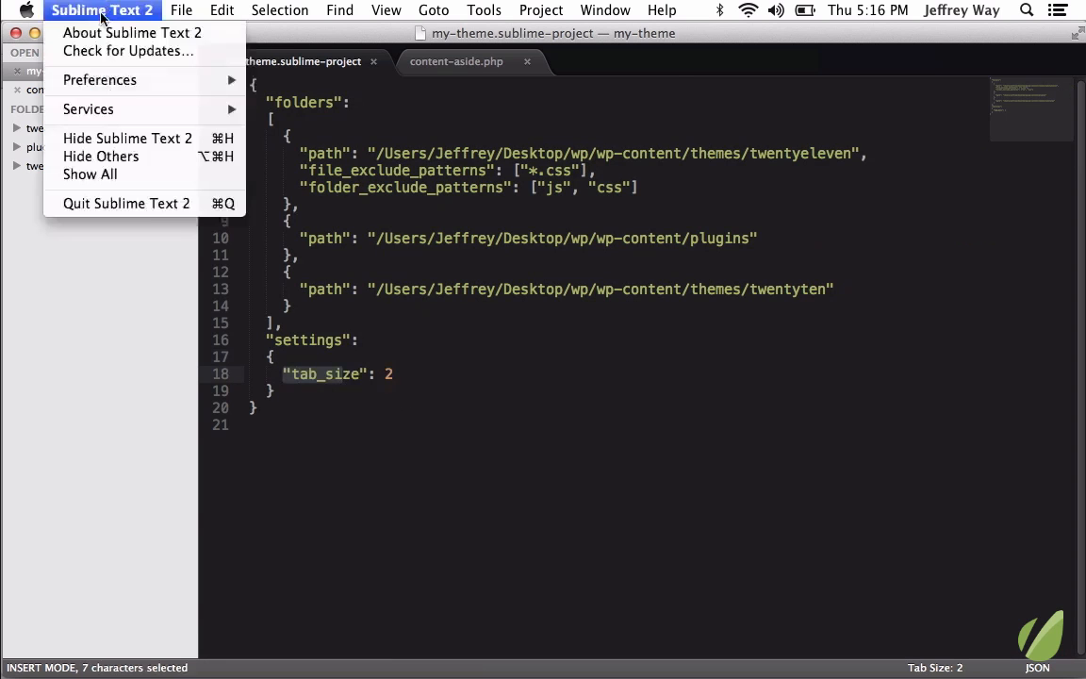
left_click(99, 81)
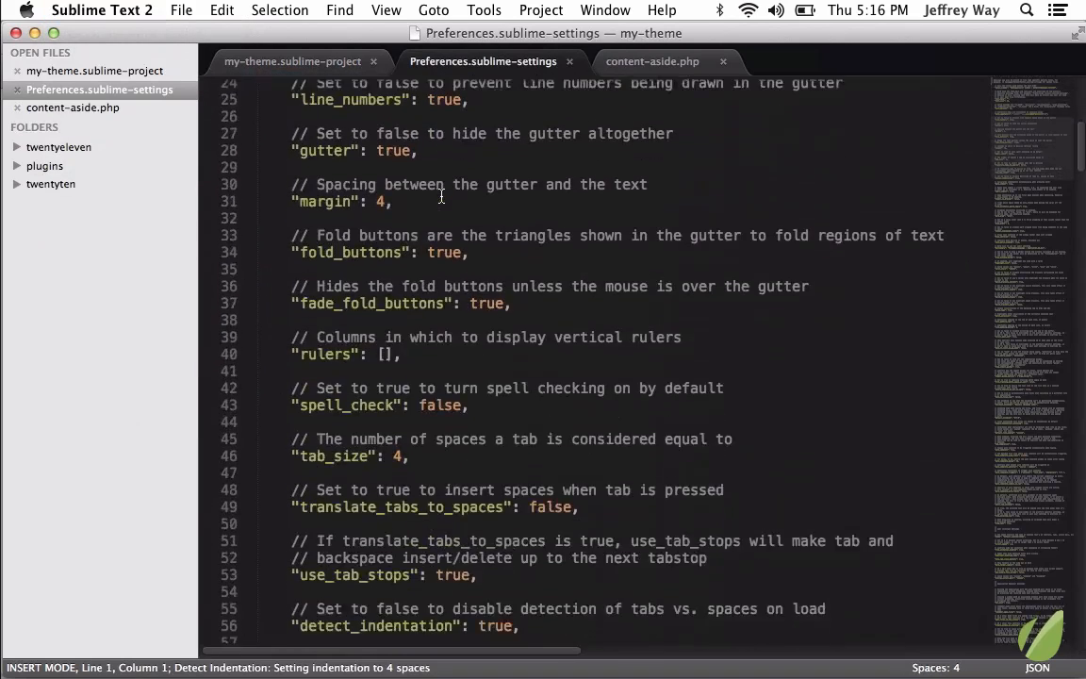
scroll("down", 3)
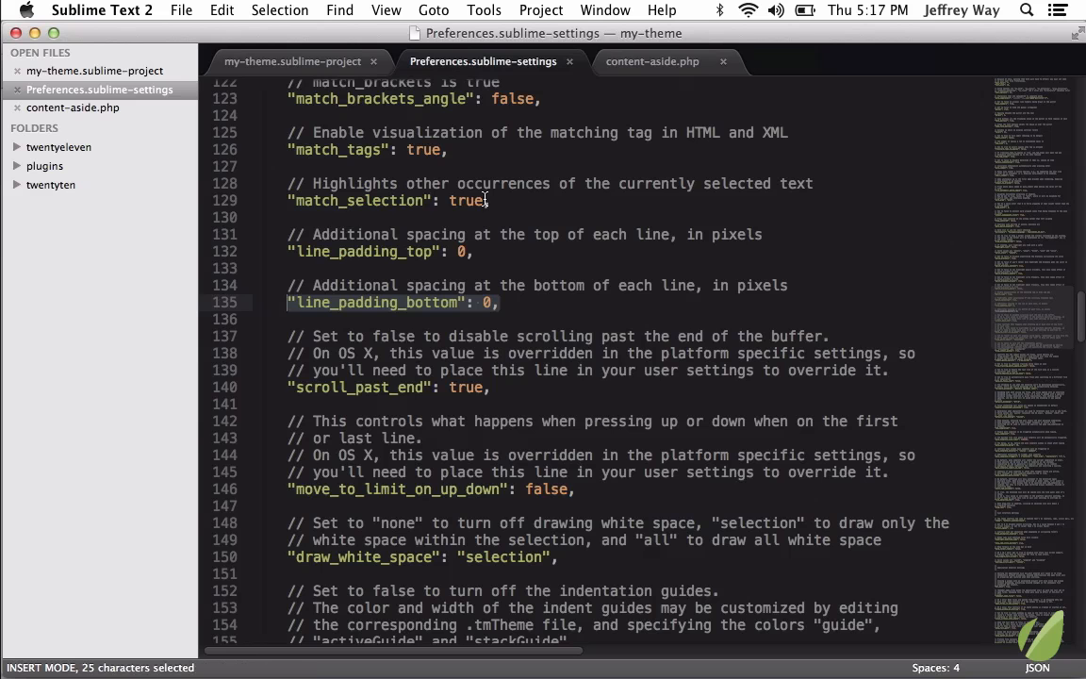
left_click(650, 61)
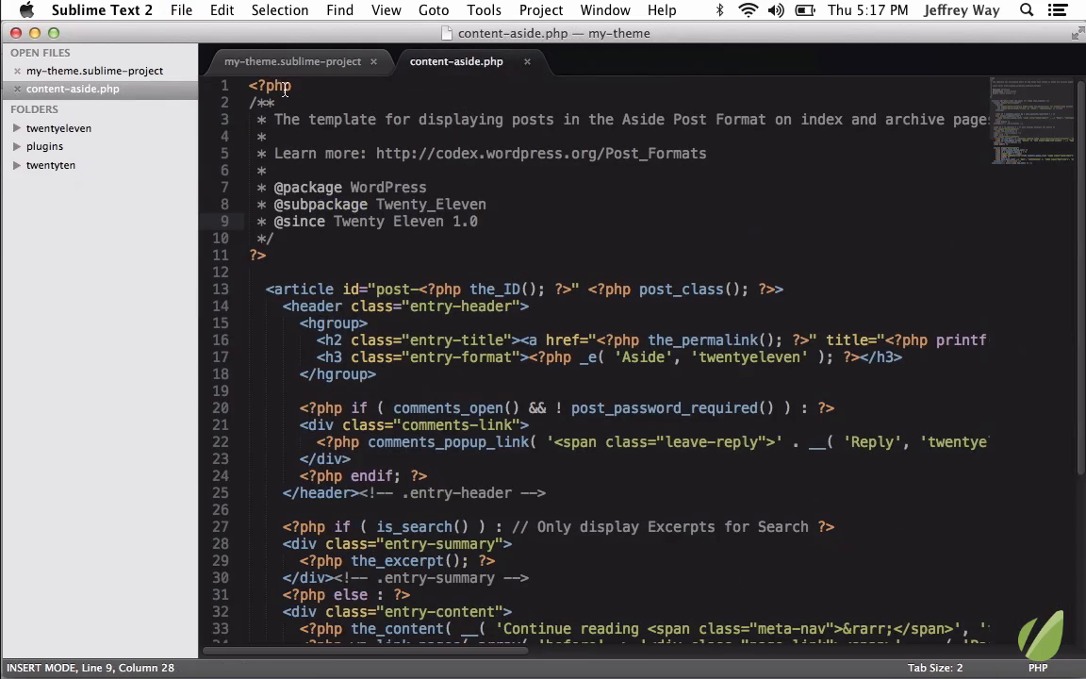
Step: Add "line_padding_bottom": 5 to the project settings, then briefly open and close Settings – User
left_click(292, 61)
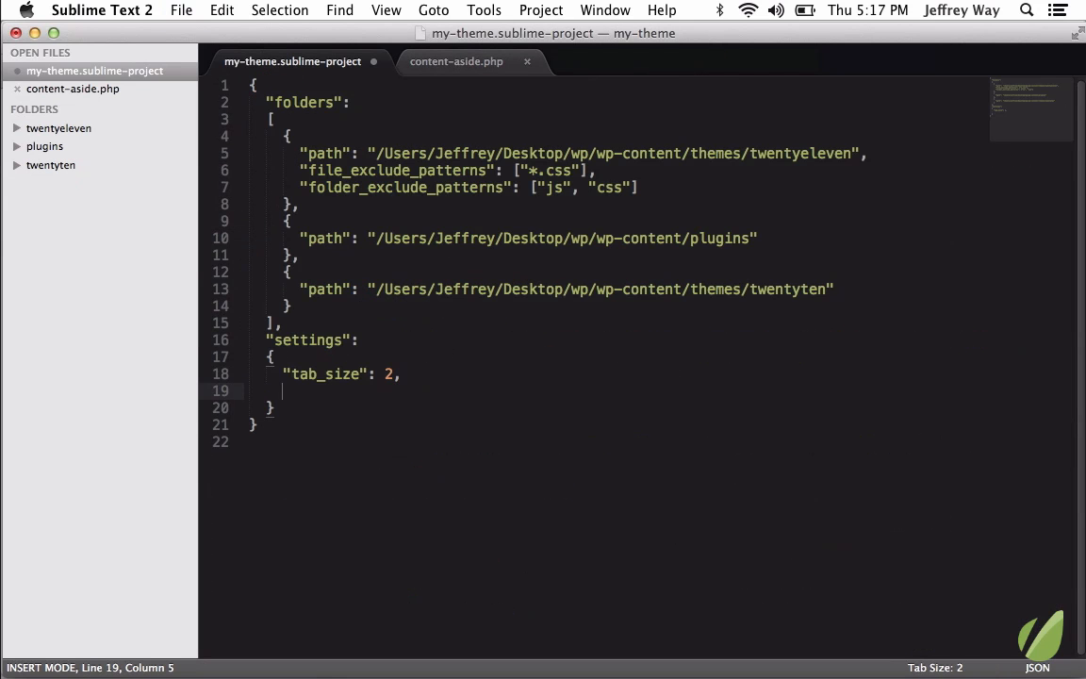
type("\"line_padding_bottom\": 0,")
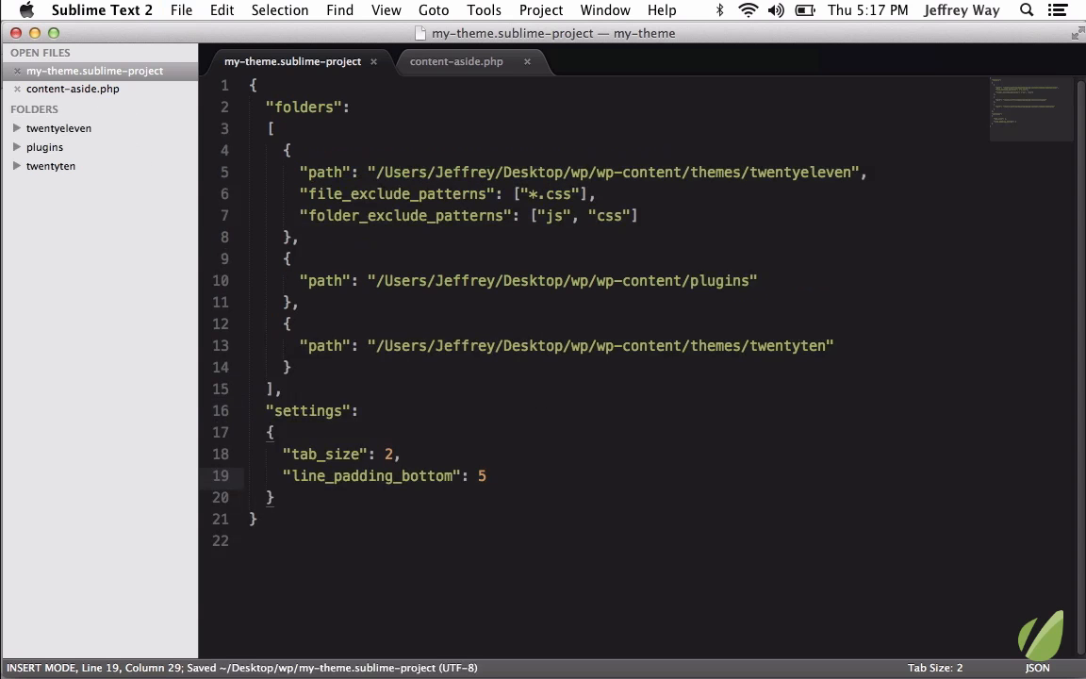
mouse_move(320, 193)
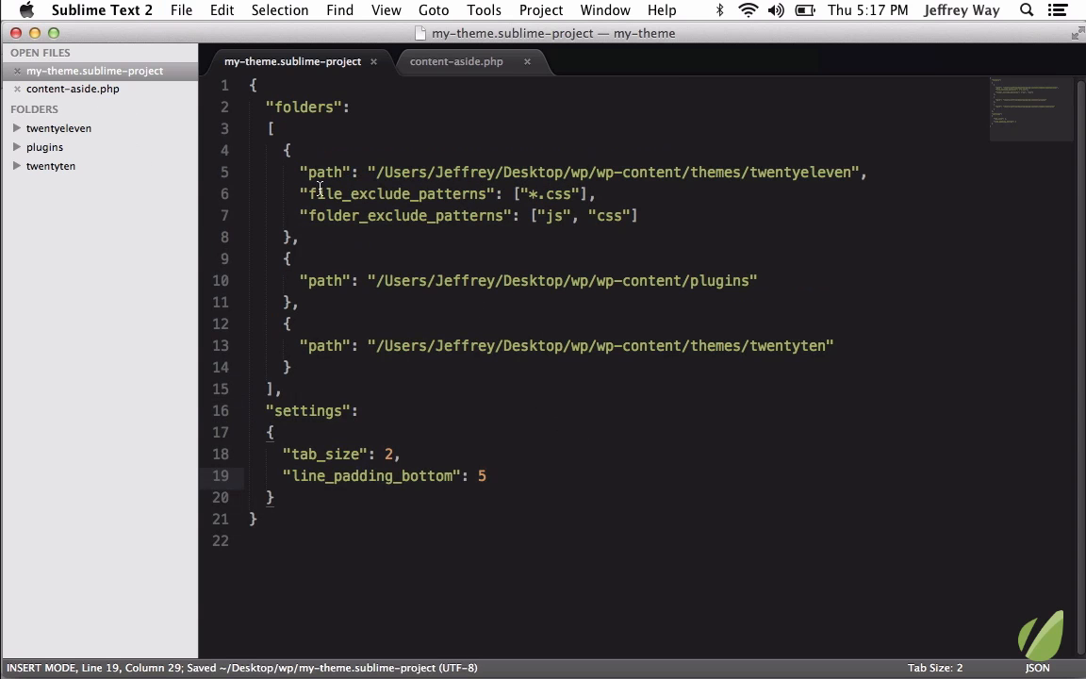
type("0")
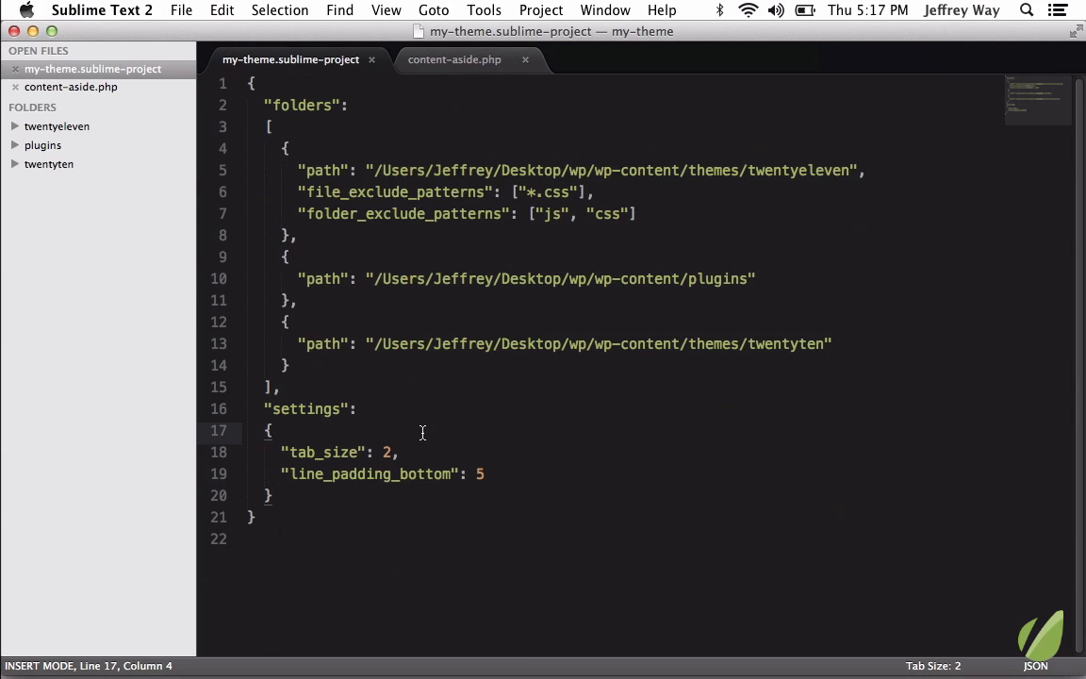
left_click(102, 10)
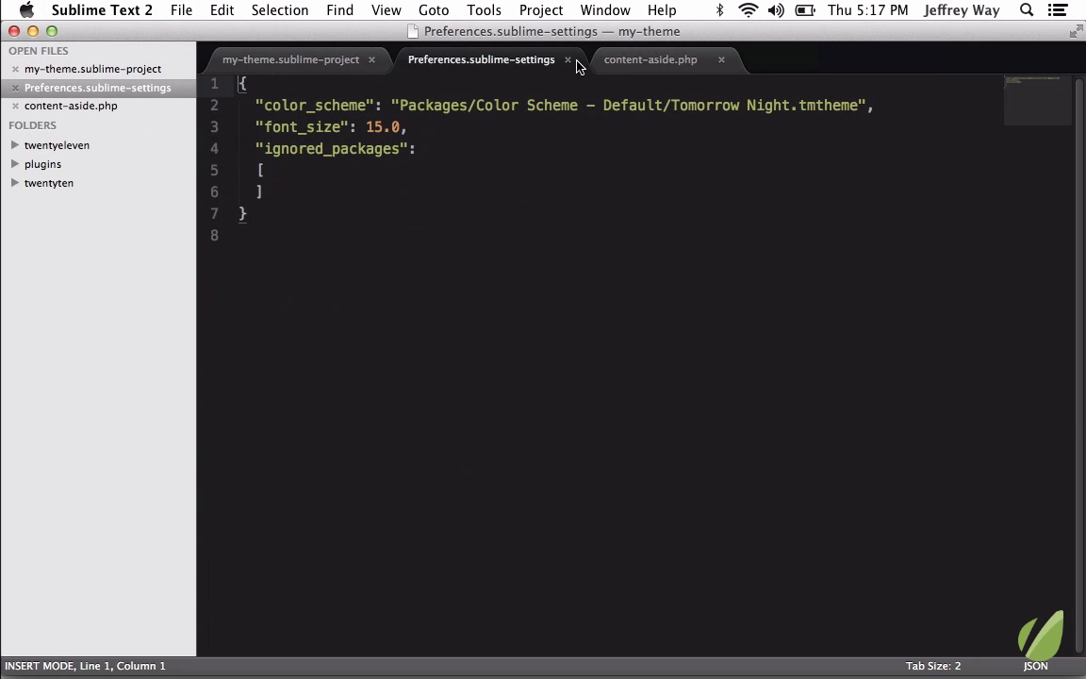
left_click(567, 60)
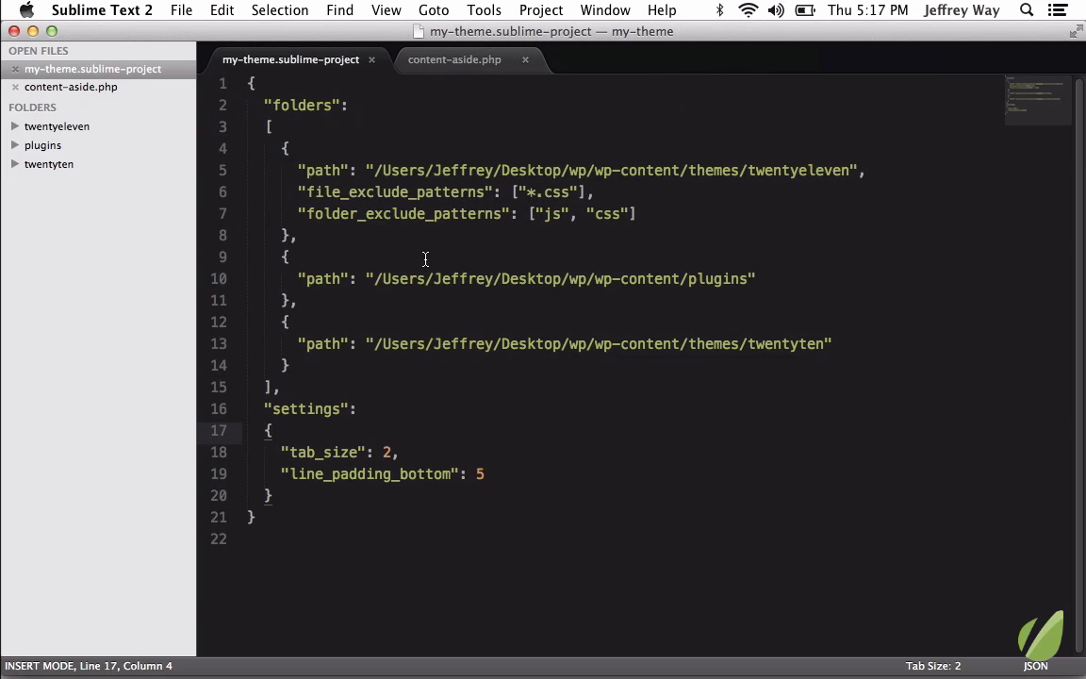